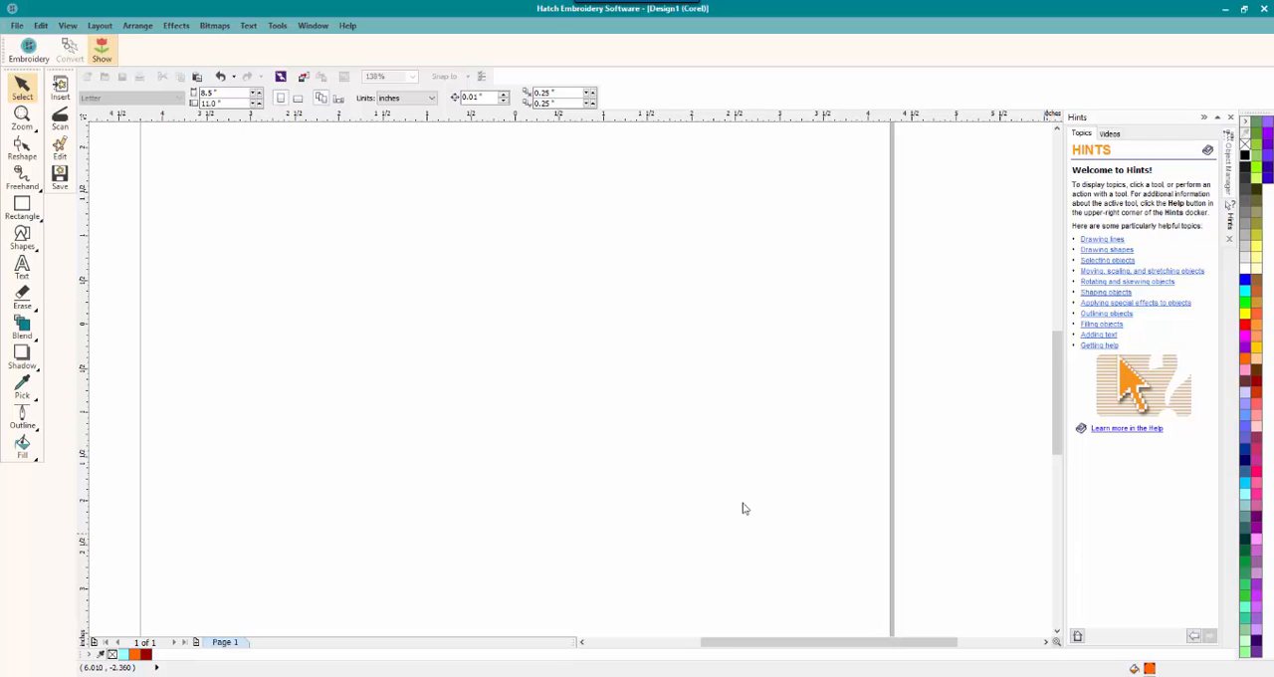
mouse_move(442, 316)
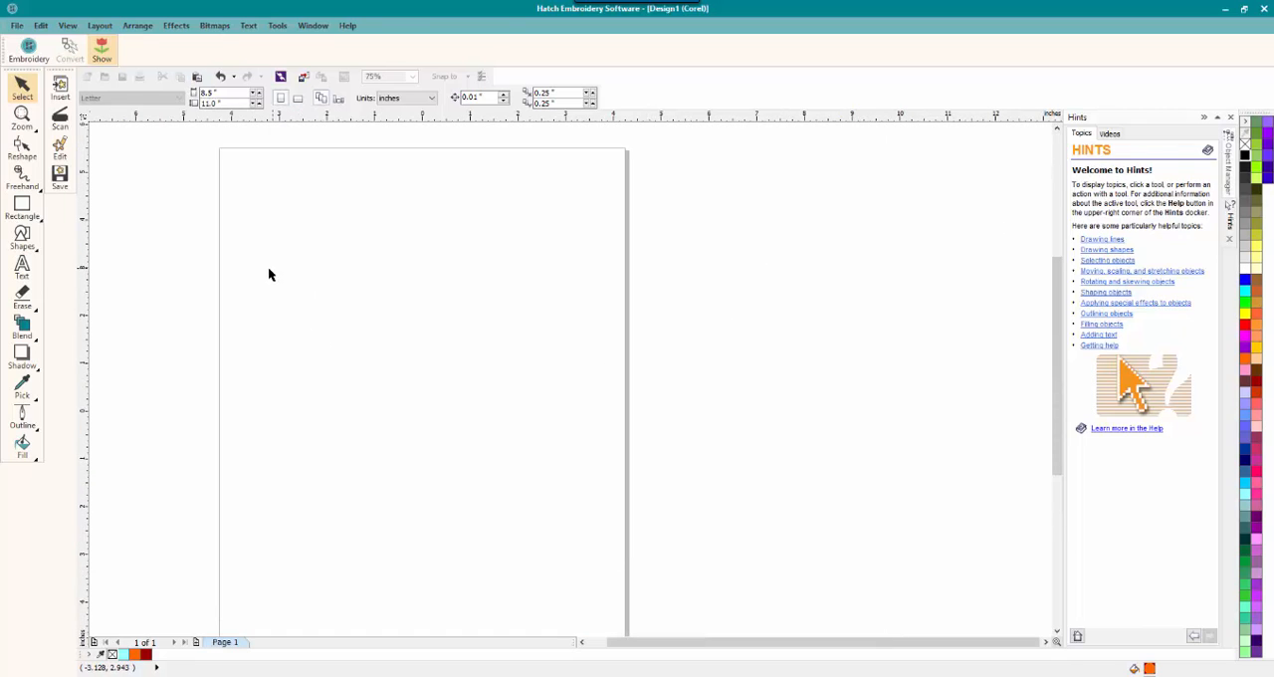
mouse_move(44, 279)
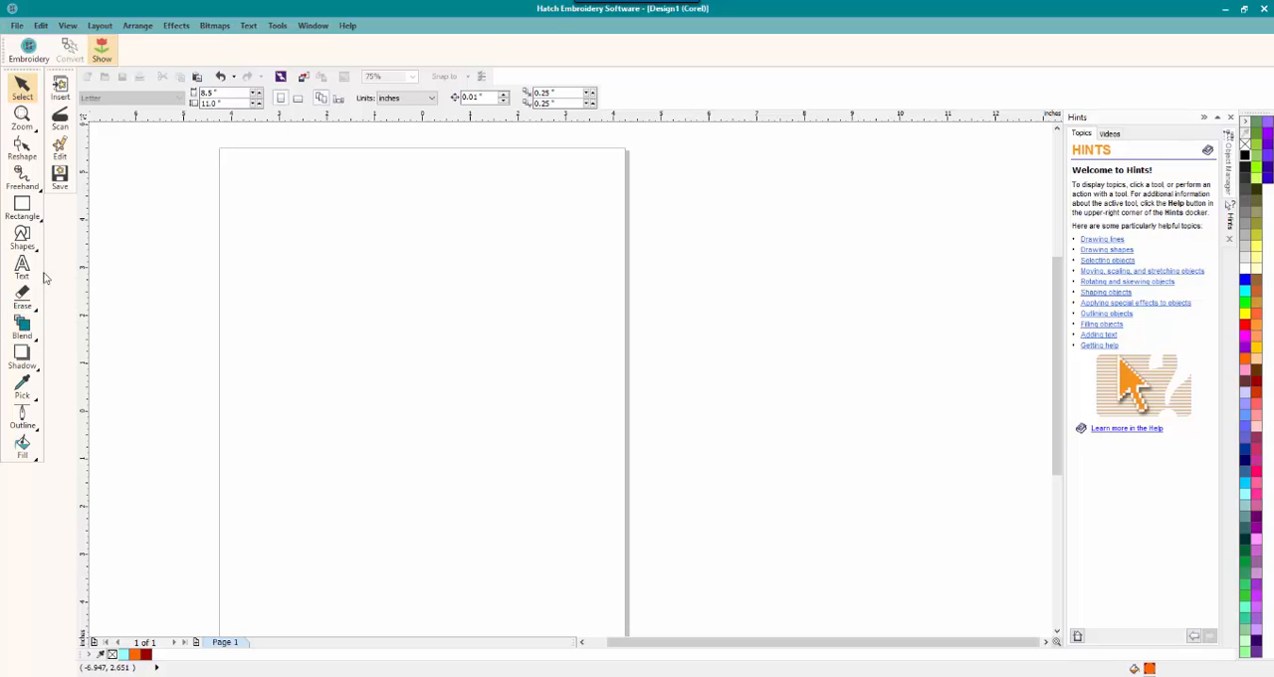
Step: Draw a large heart from the Basic Shapes and set its fill to No Fill, leaving only the outline
left_click(21, 237)
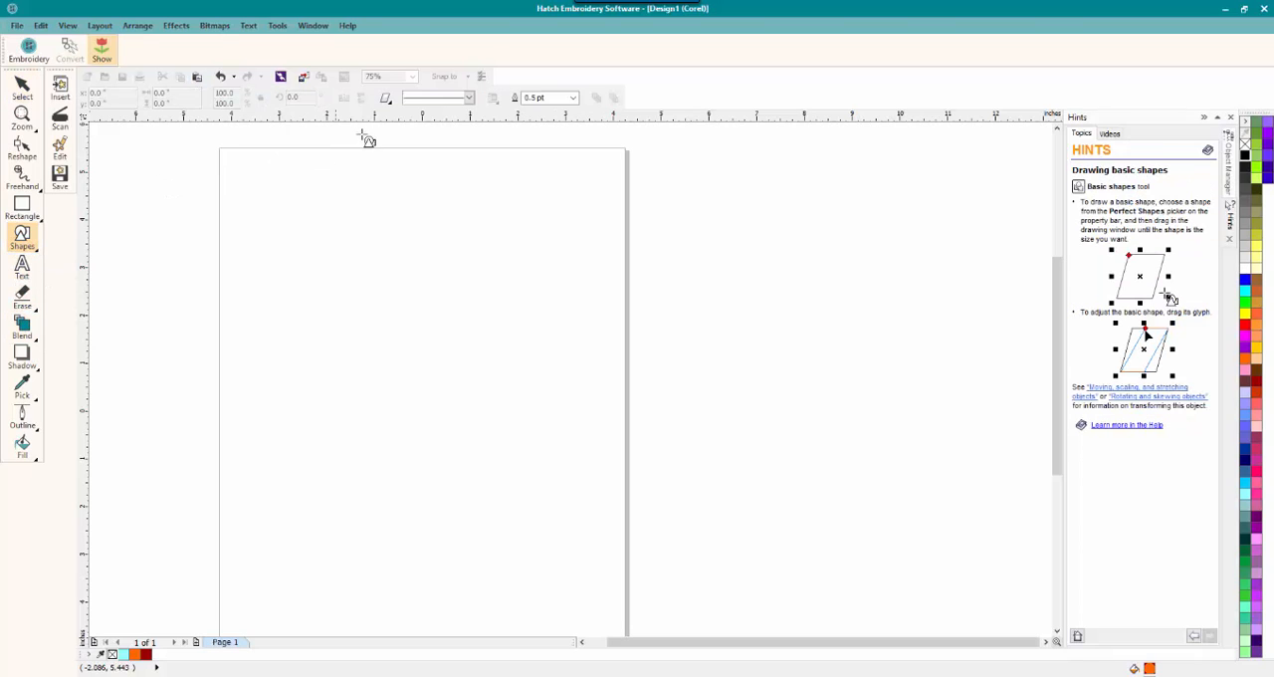
left_click(386, 98)
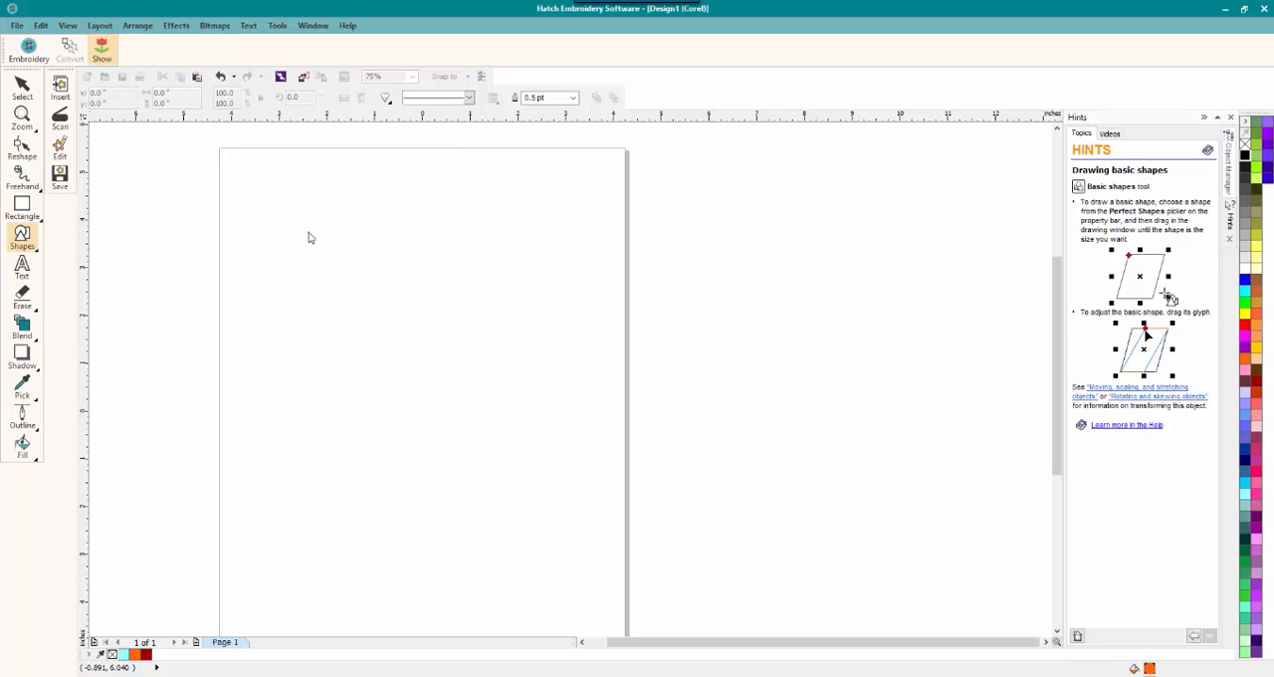
left_click_drag(309, 237, 593, 548)
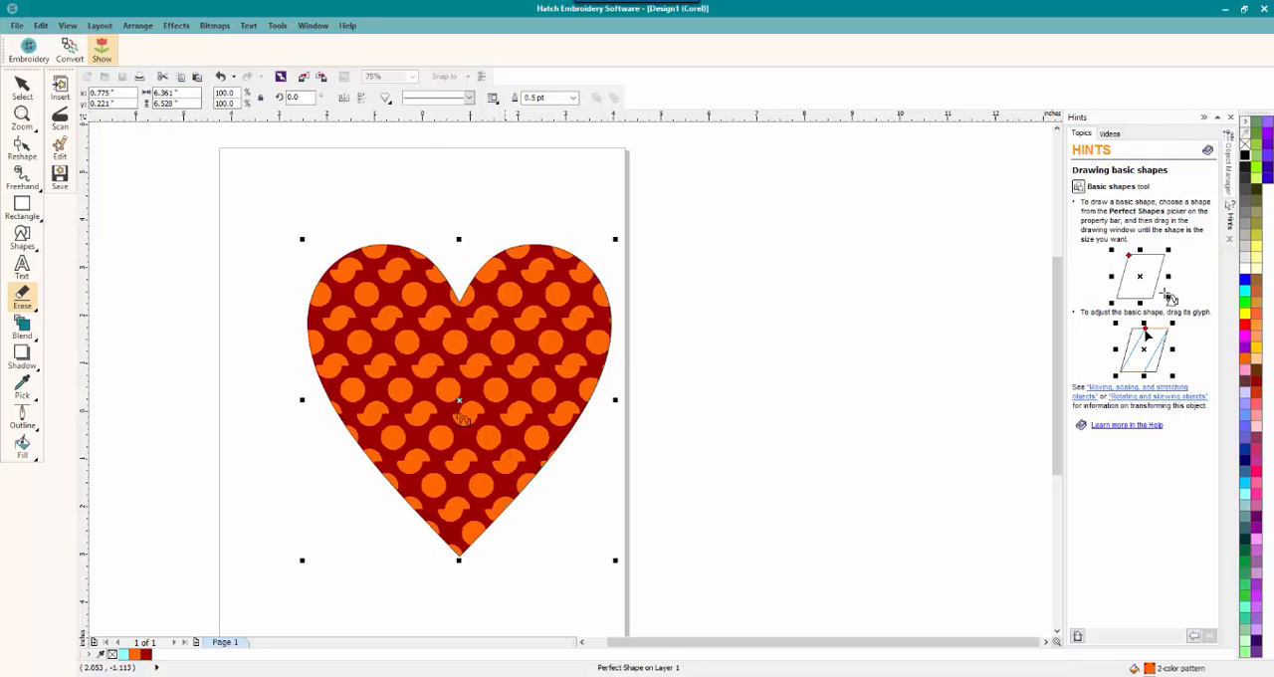
left_click(22, 442)
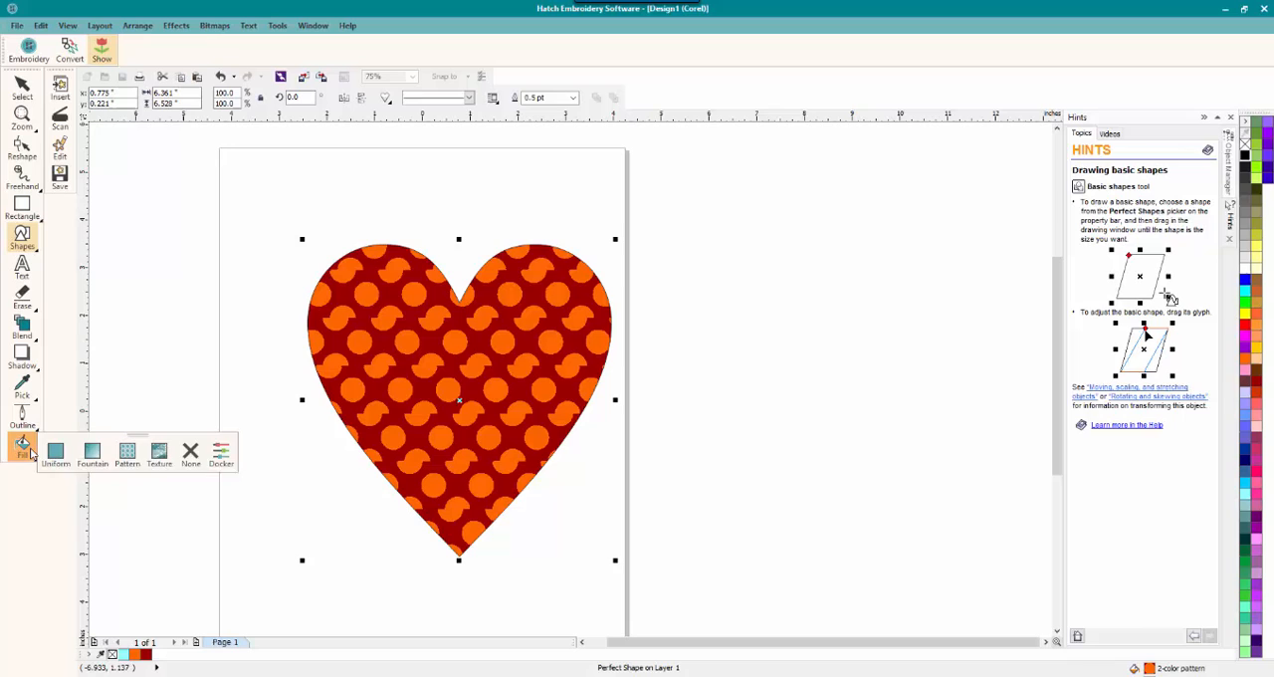
left_click(191, 450)
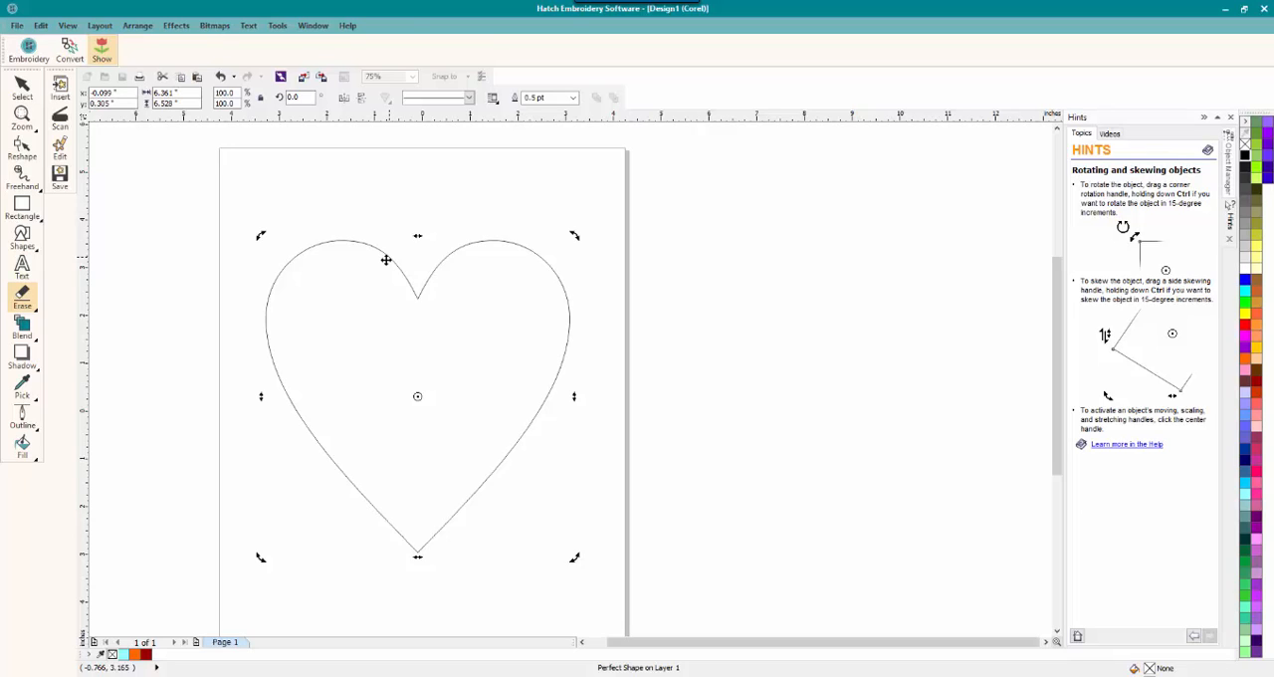
mouse_move(494, 267)
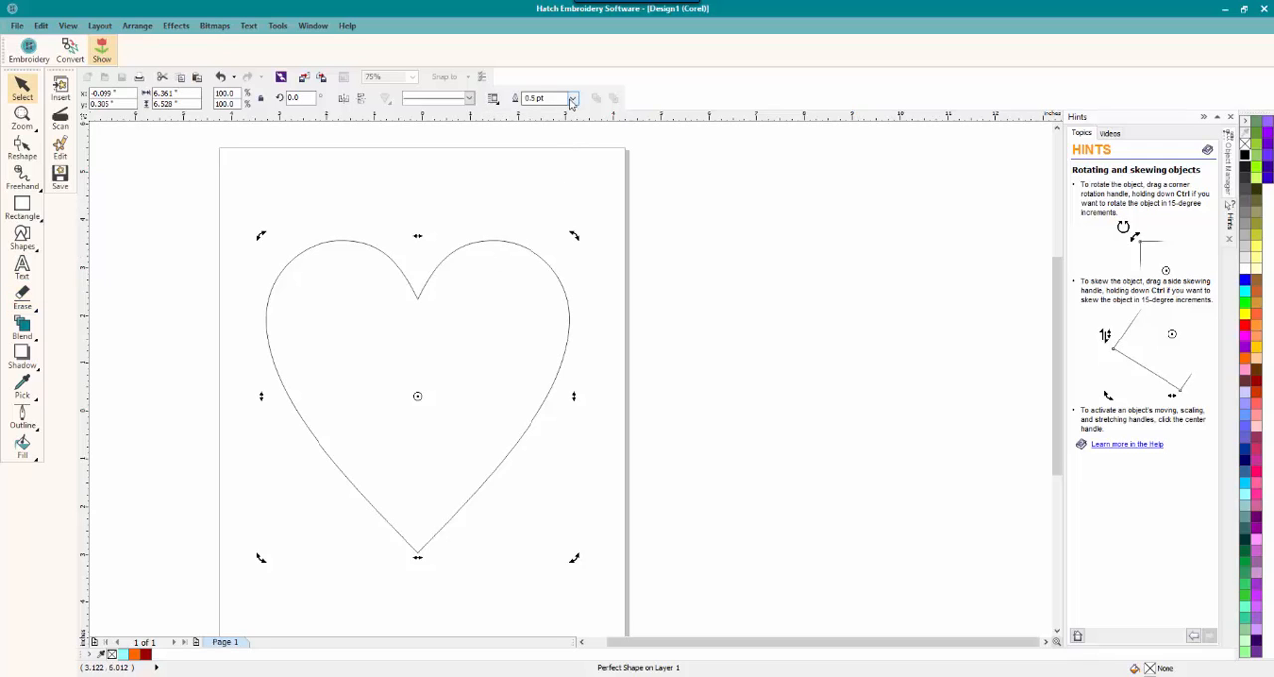
Step: Give the heart a much thicker outline width and bring up its Pattern Fill settings
left_click(573, 98)
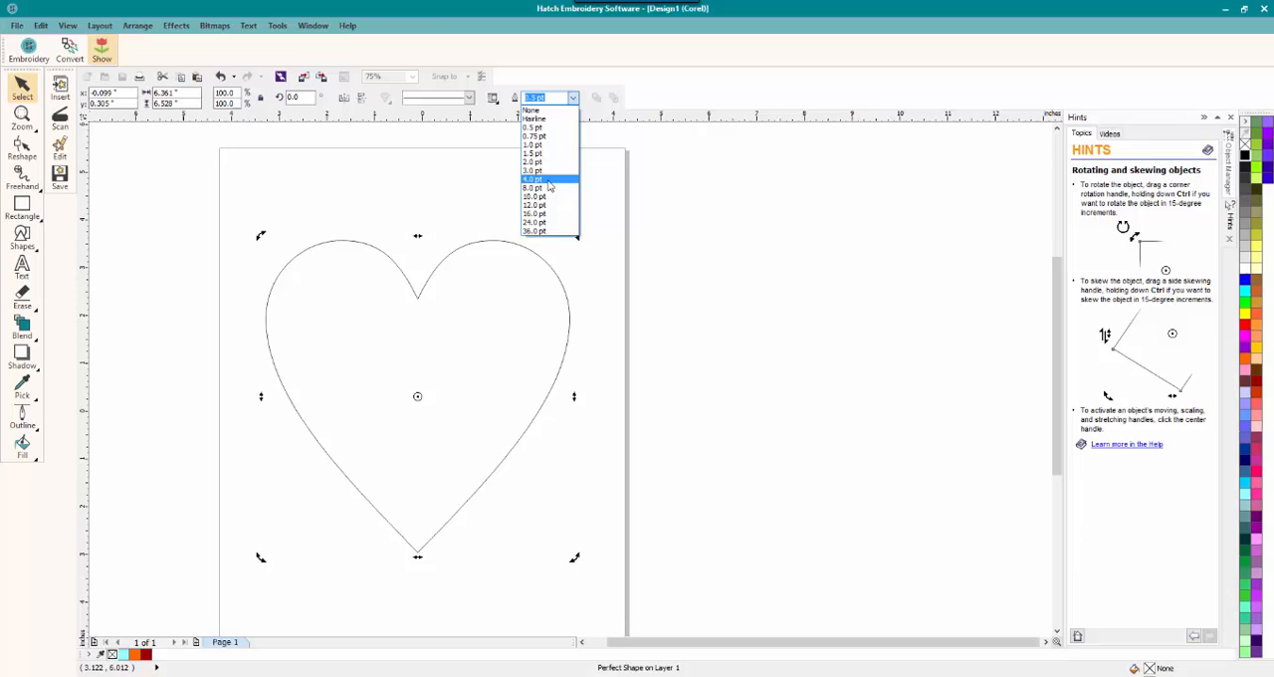
left_click(533, 180)
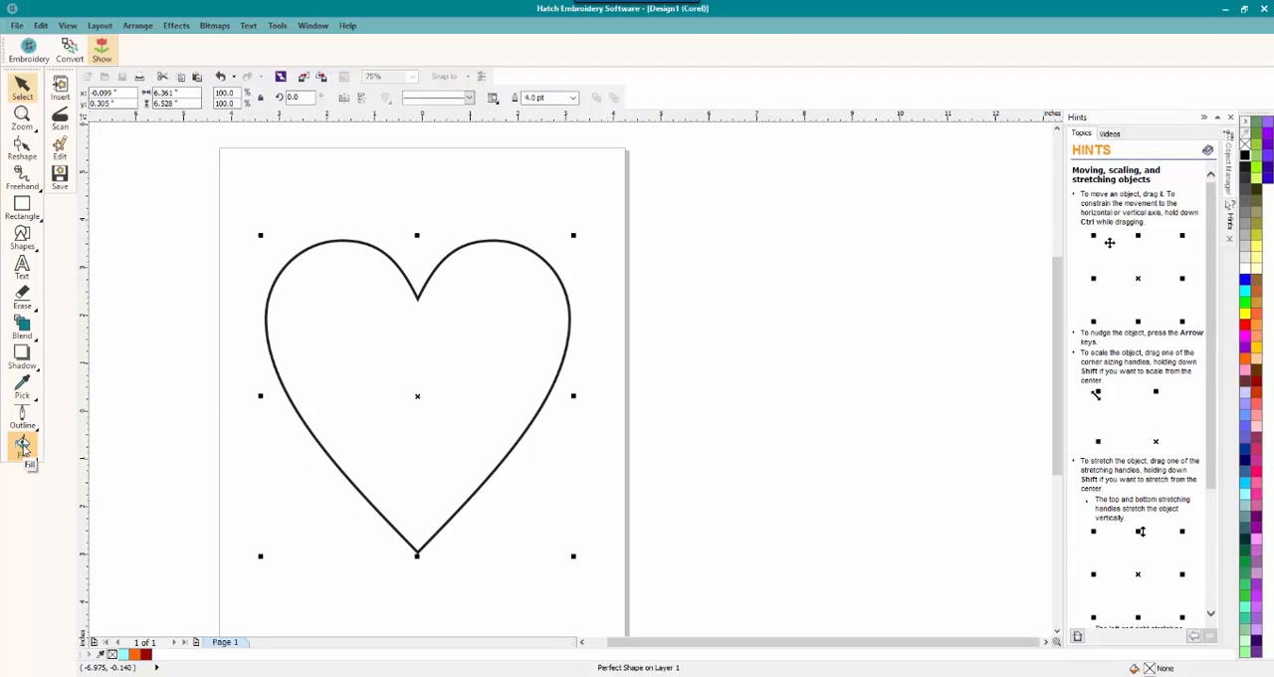
left_click(22, 446)
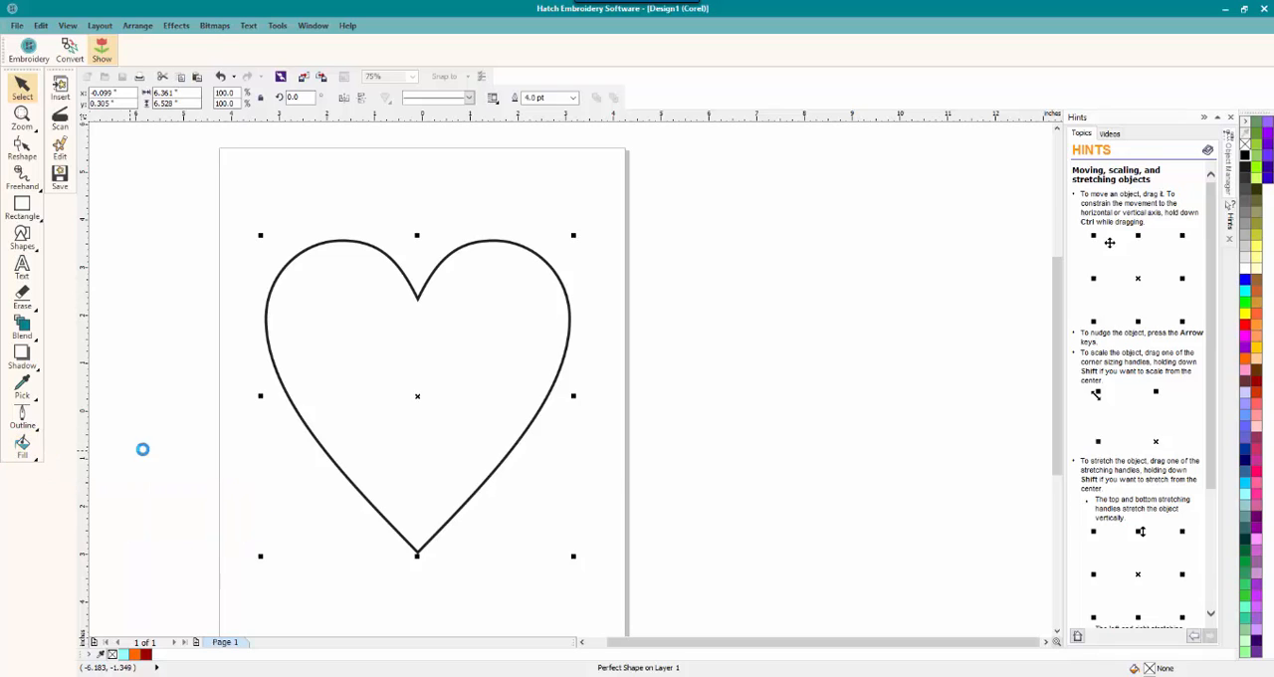
left_click(22, 446)
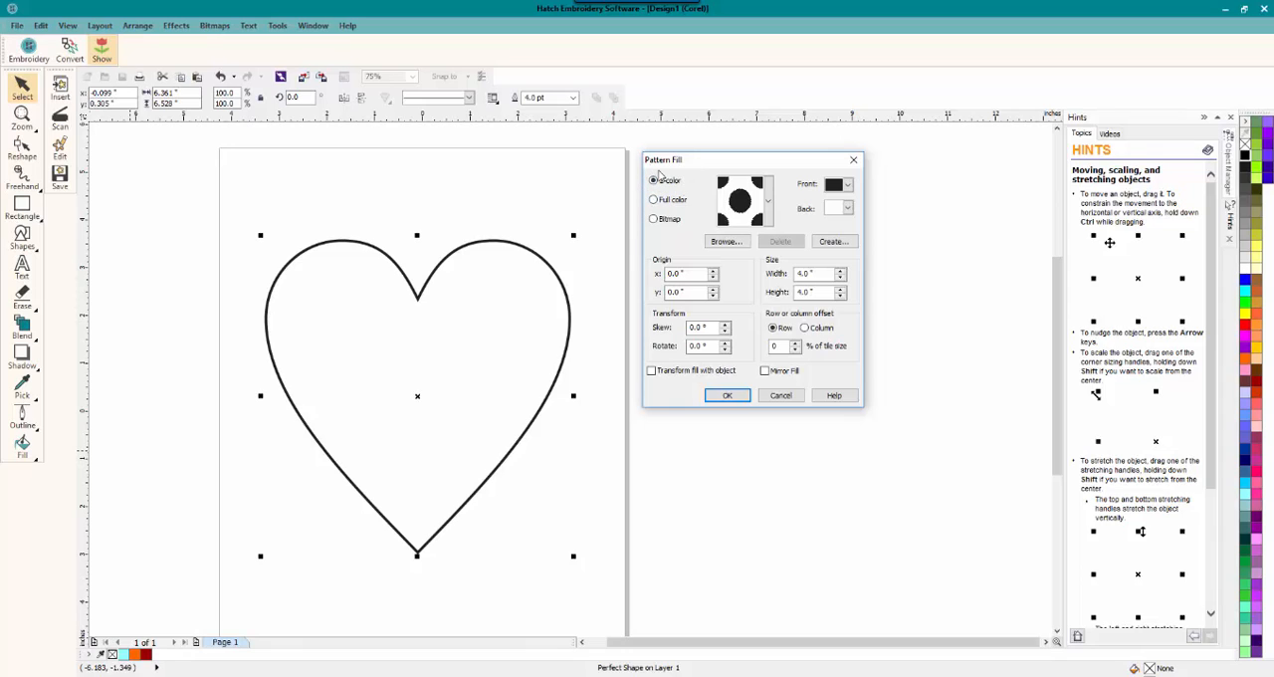
Step: Preview Full colour and Bitmap types, return to 2-colour and browse the gallery down to the large-dot pattern
left_click(654, 199)
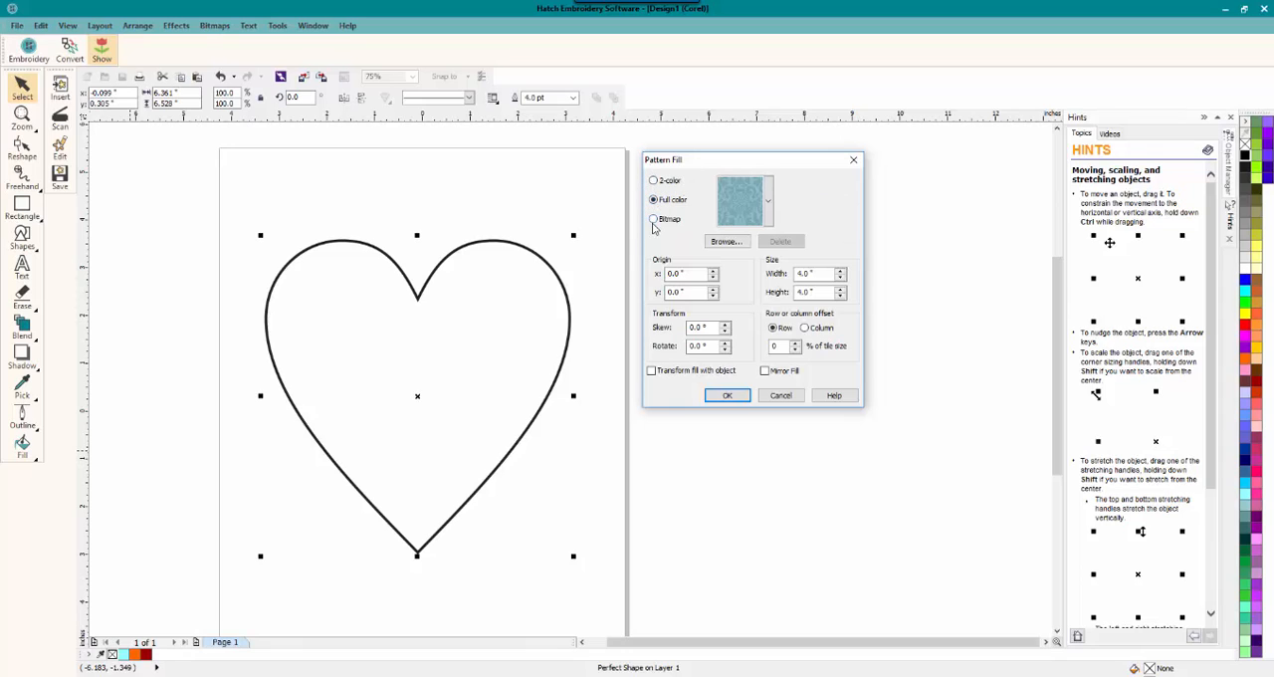
left_click(653, 220)
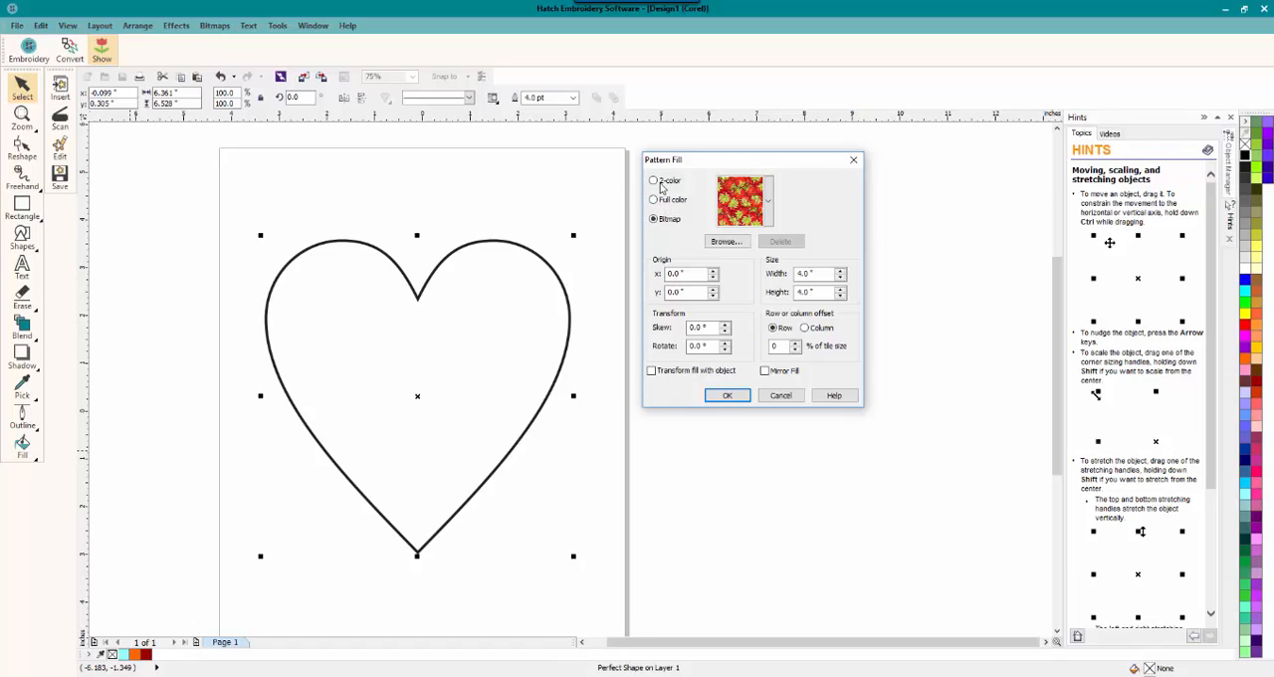
left_click(653, 179)
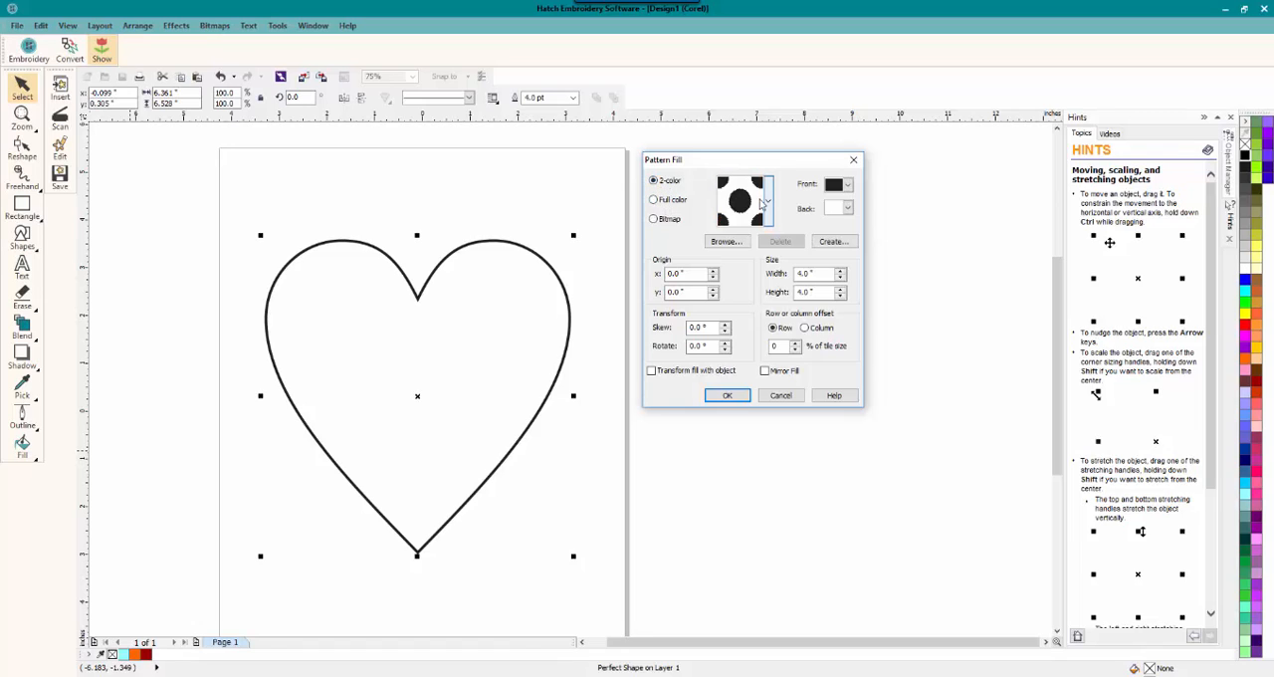
left_click(741, 199)
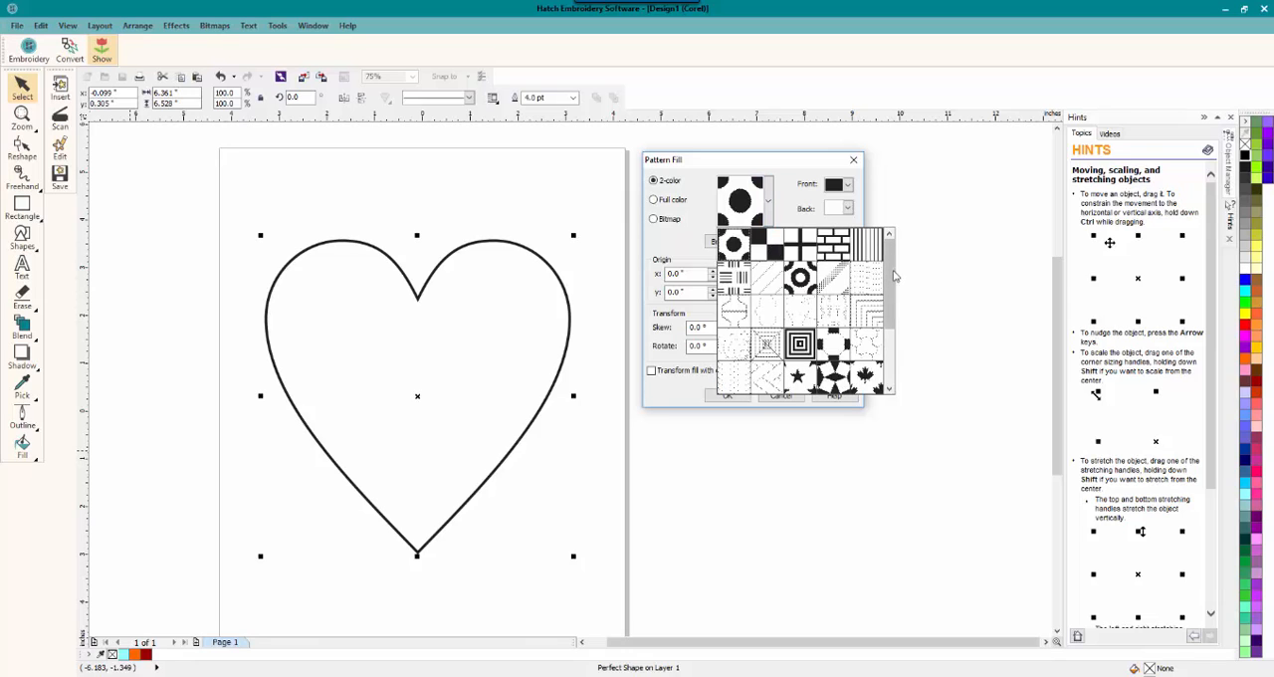
scroll("down", 3)
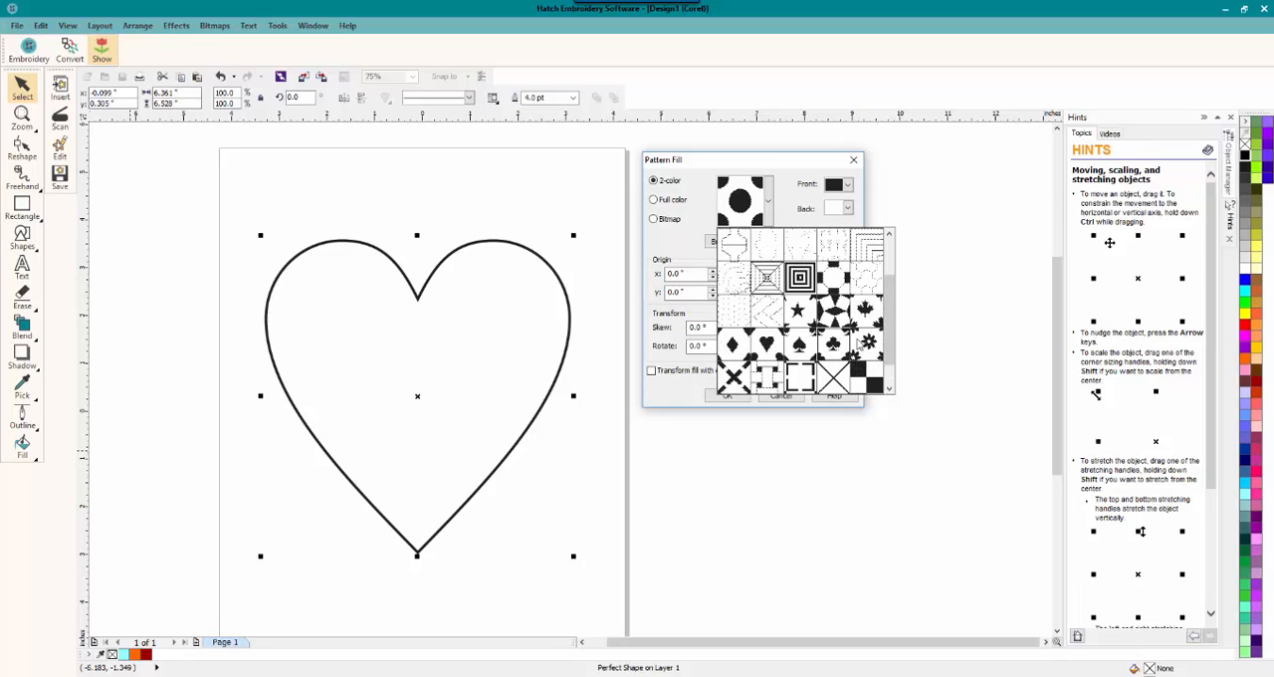
scroll("down", 3)
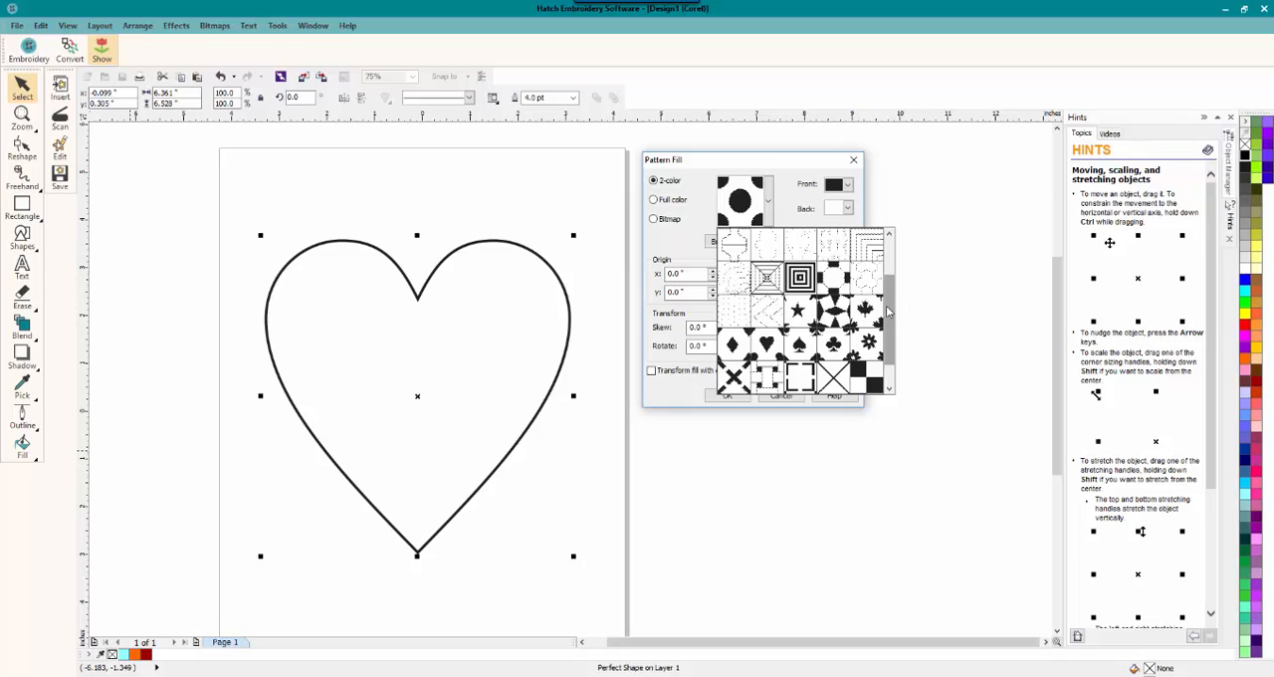
scroll("down", 3)
type("1")
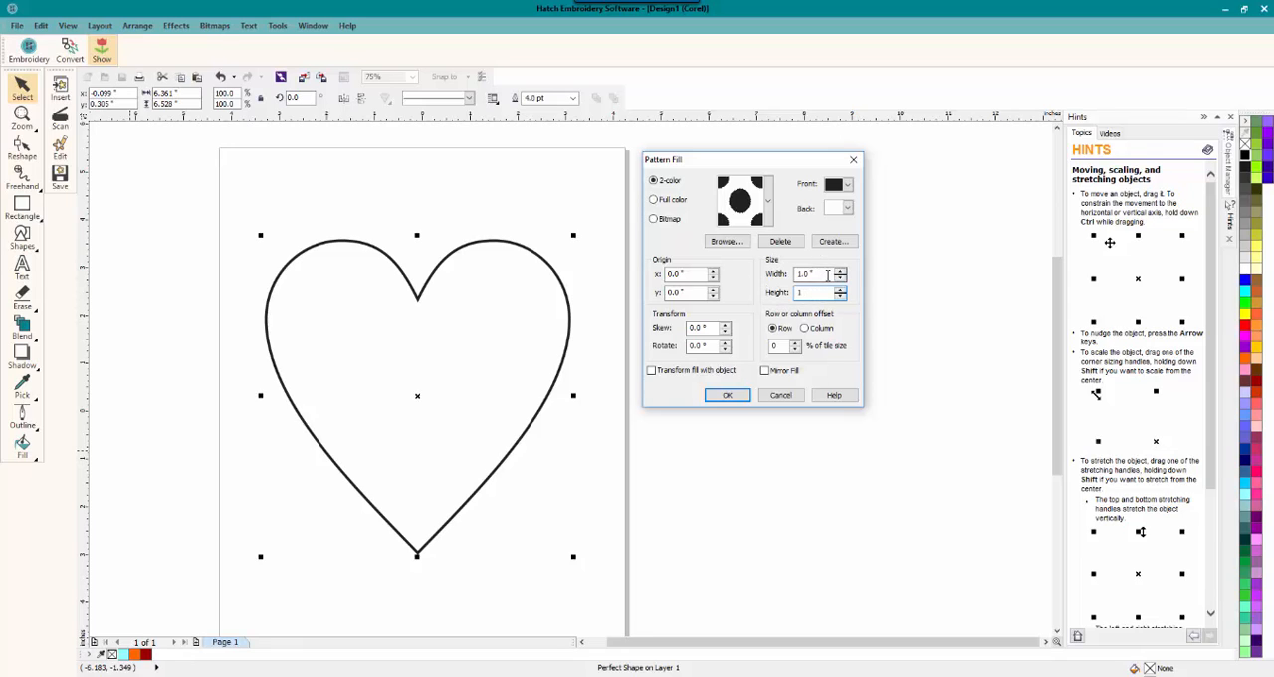
Step: Confirm the 1.0" tile height, set Front colour red and Back purple, and apply the fill
left_click(814, 274)
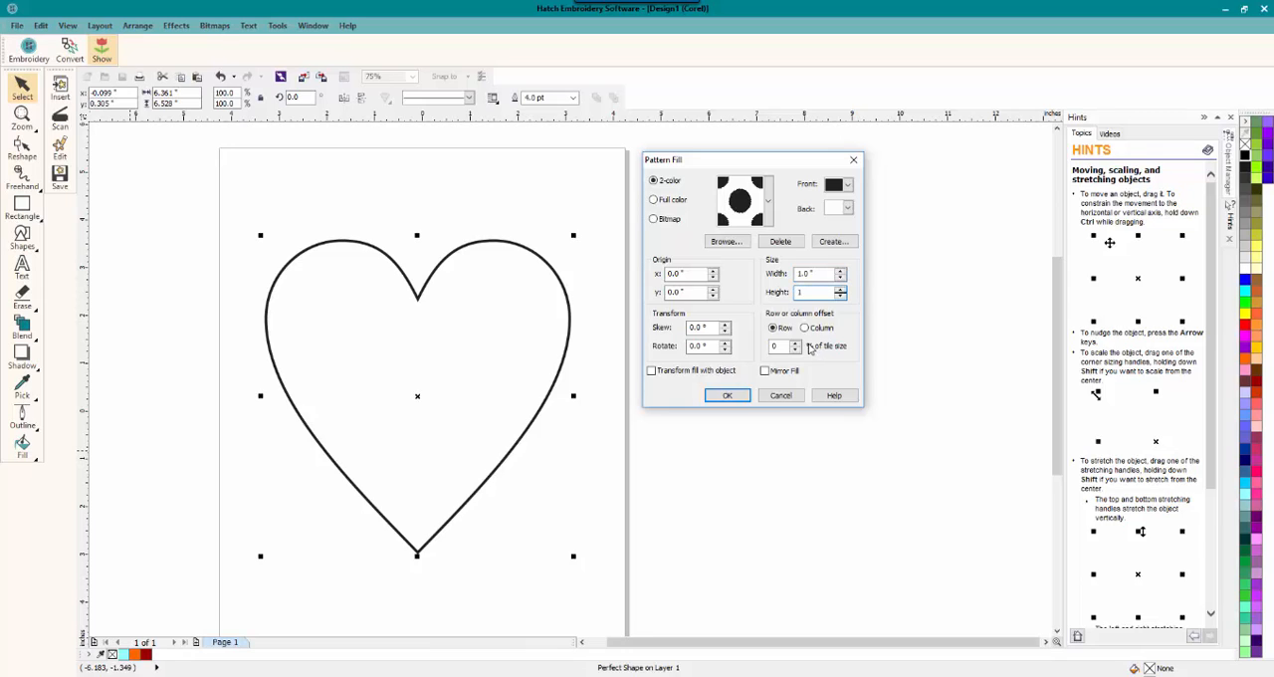
left_click(844, 183)
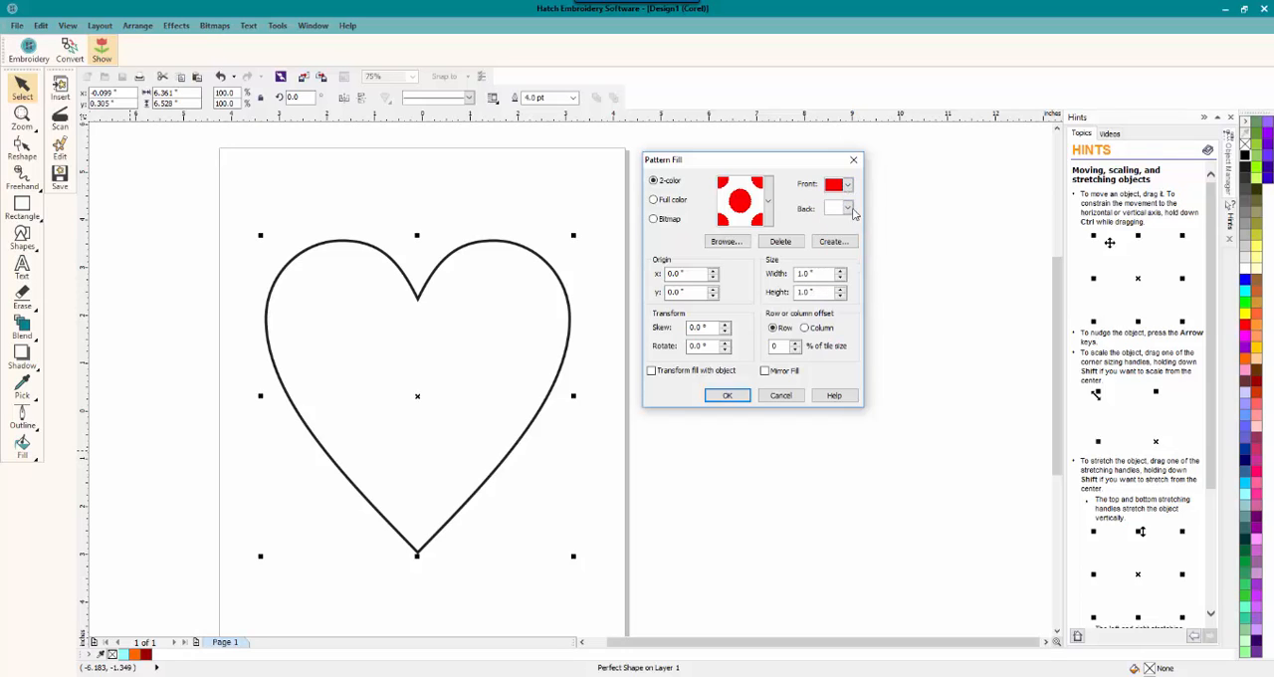
left_click(848, 207)
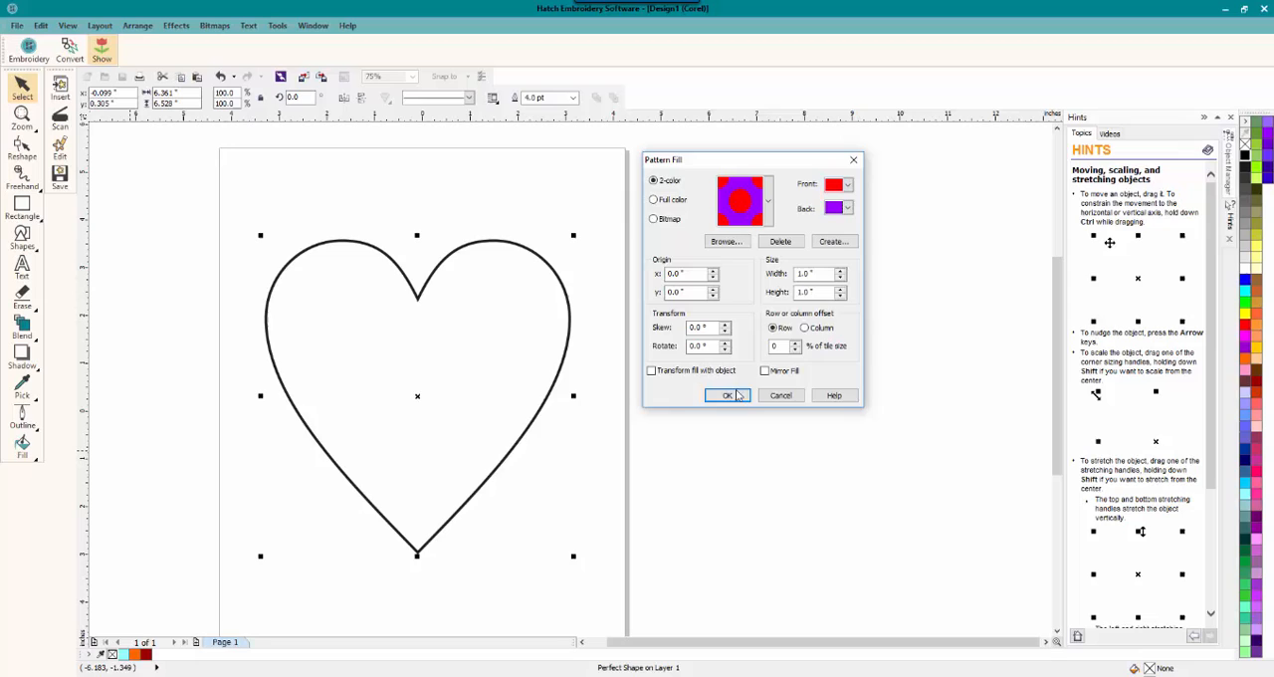
left_click(727, 394)
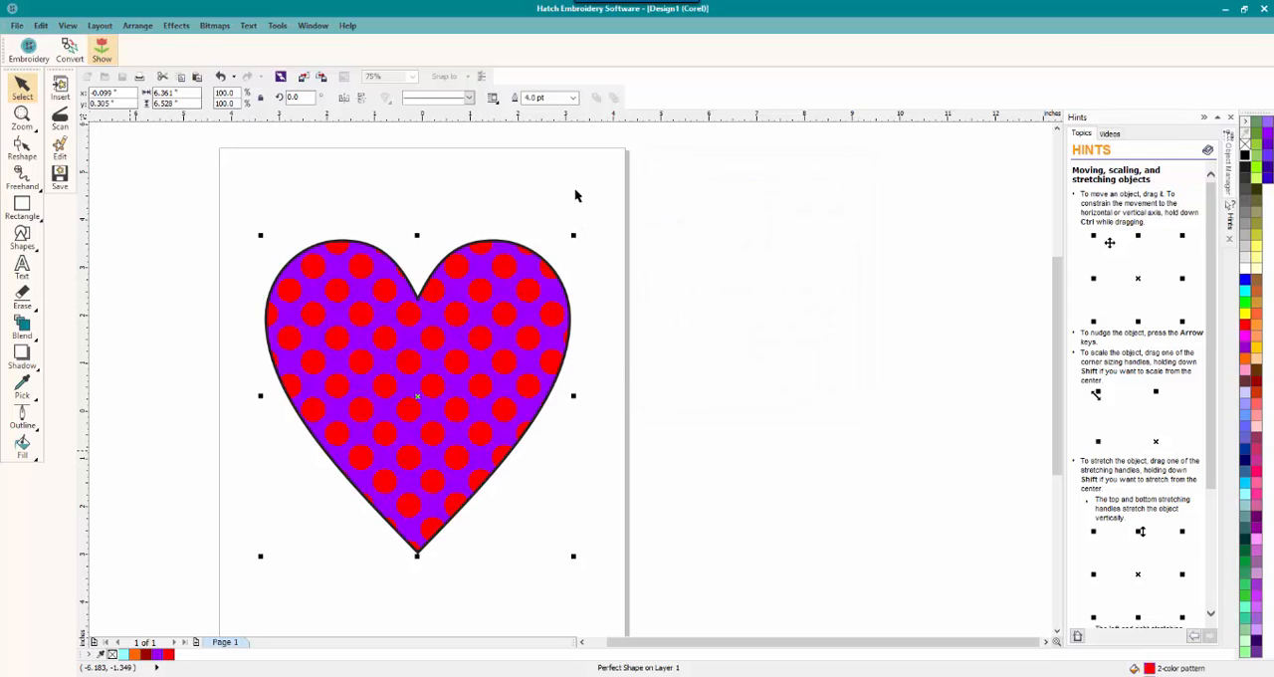
mouse_move(462, 219)
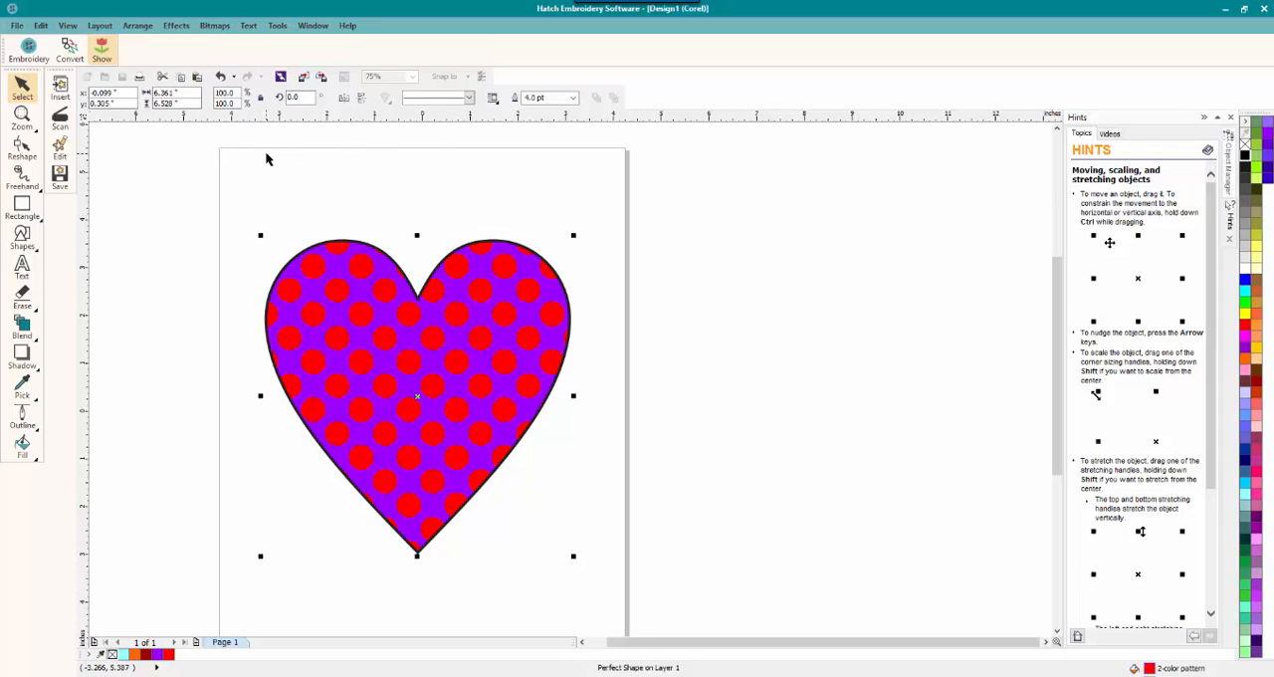
mouse_move(264, 157)
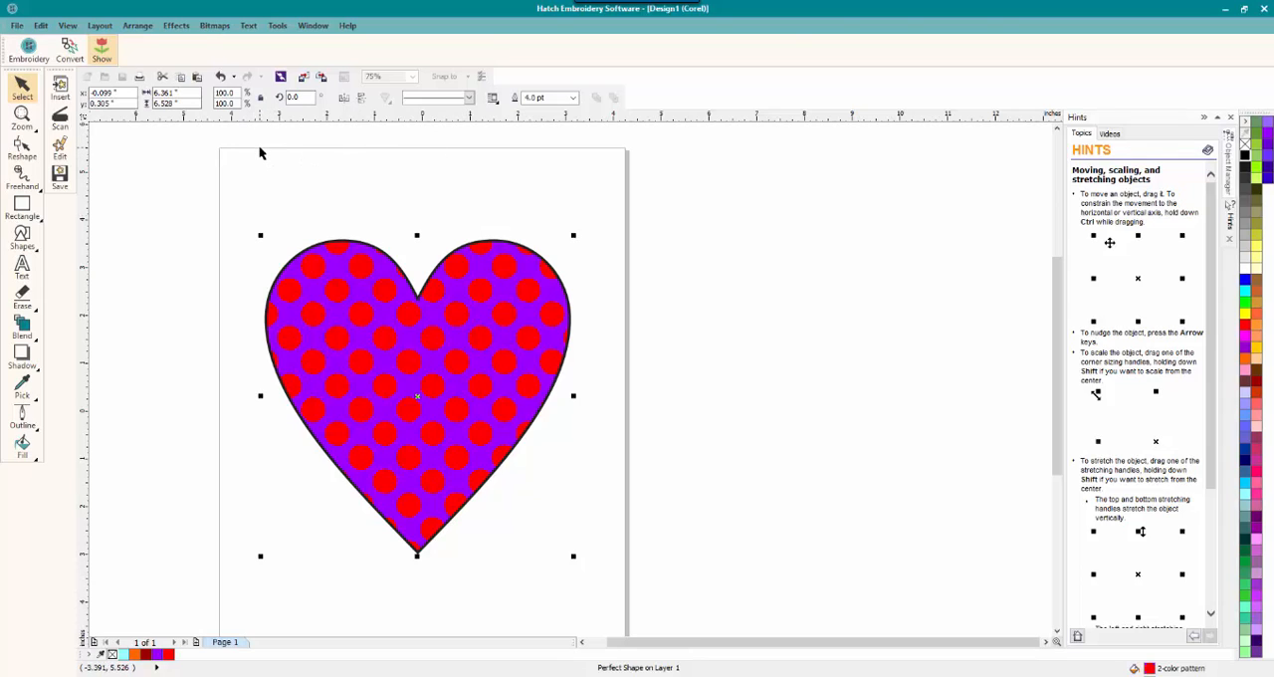
mouse_move(263, 155)
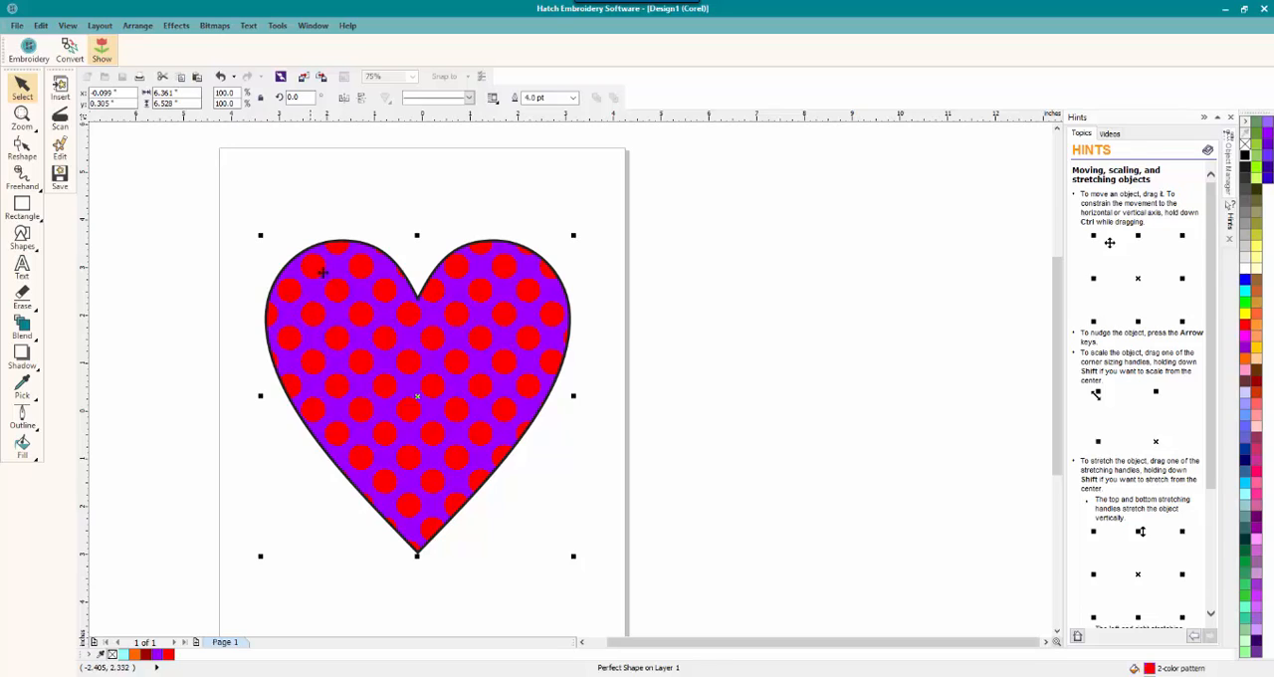
mouse_move(354, 343)
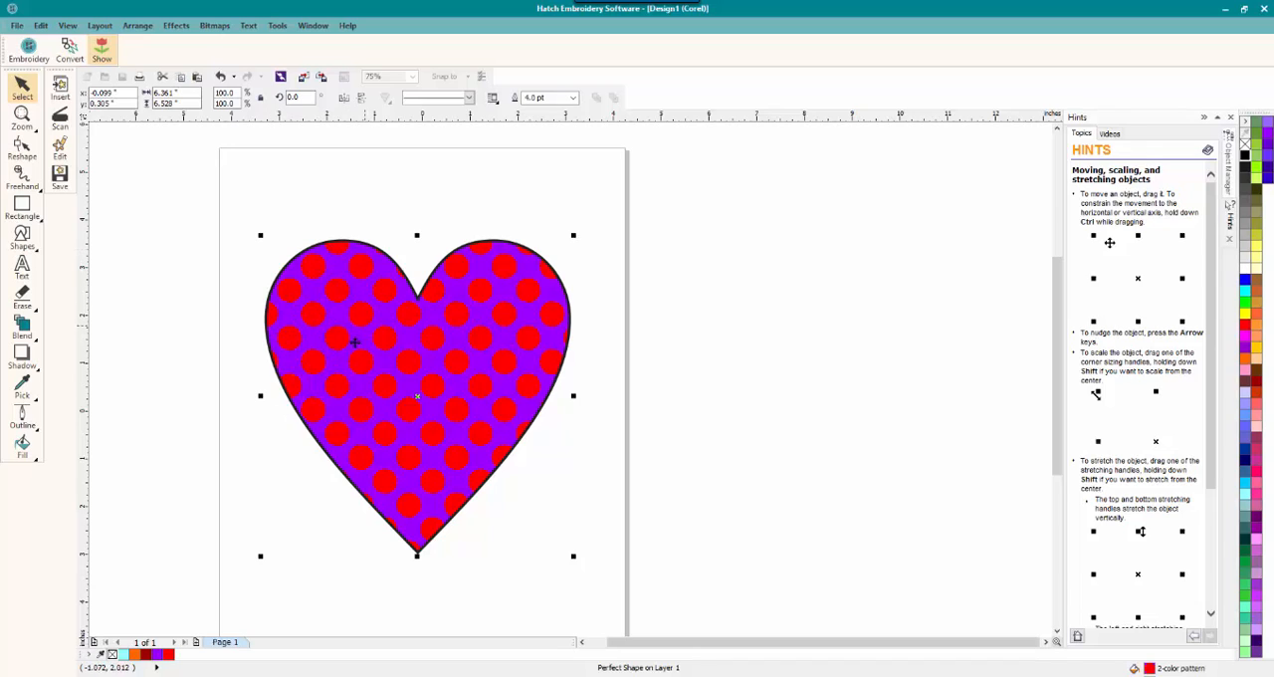
mouse_move(470, 287)
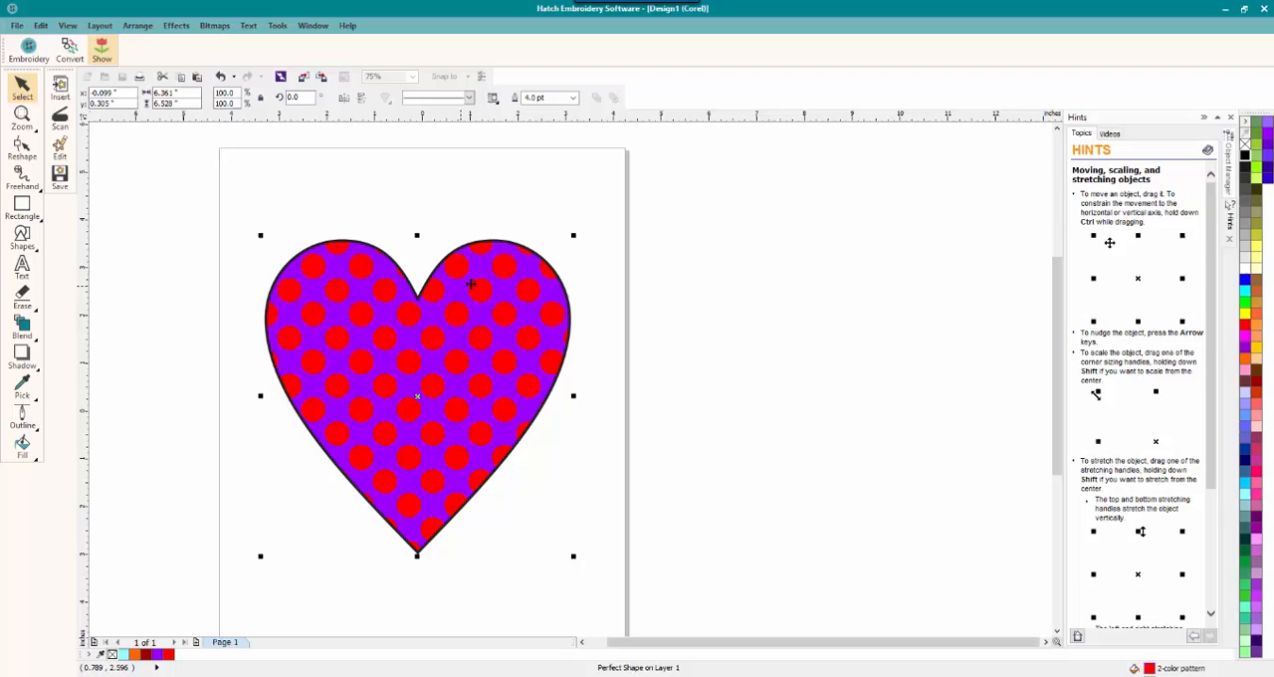
mouse_move(526, 289)
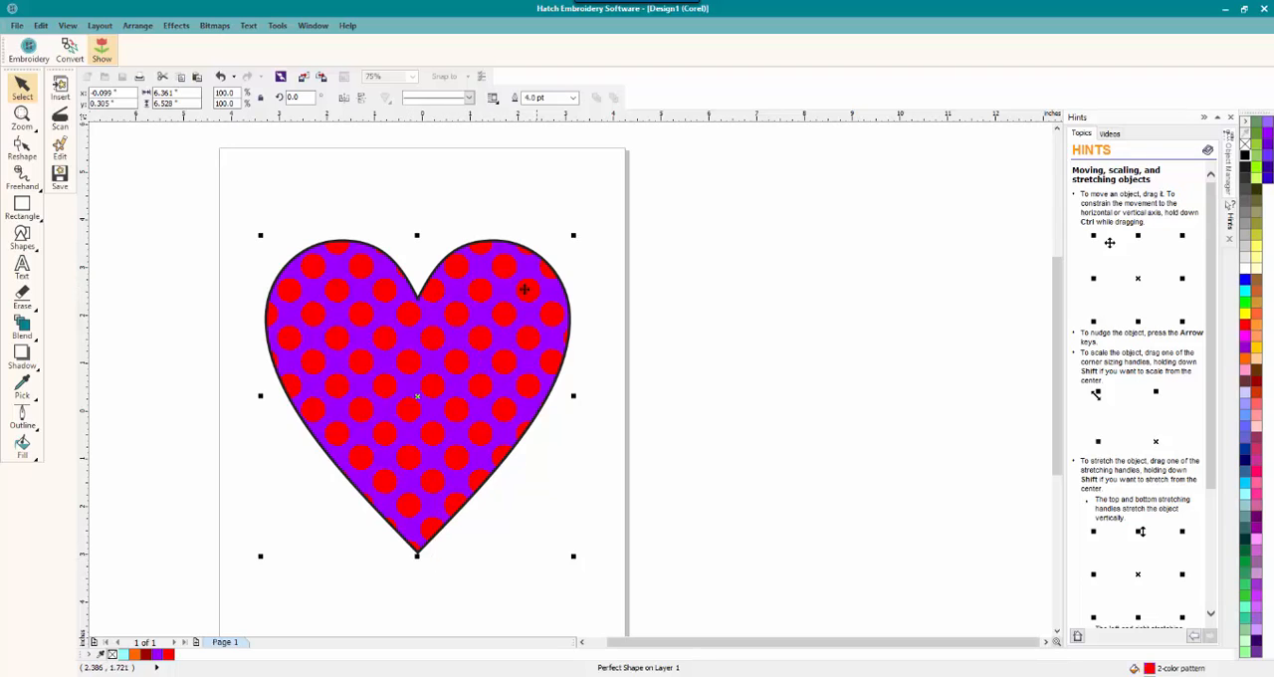
mouse_move(408, 366)
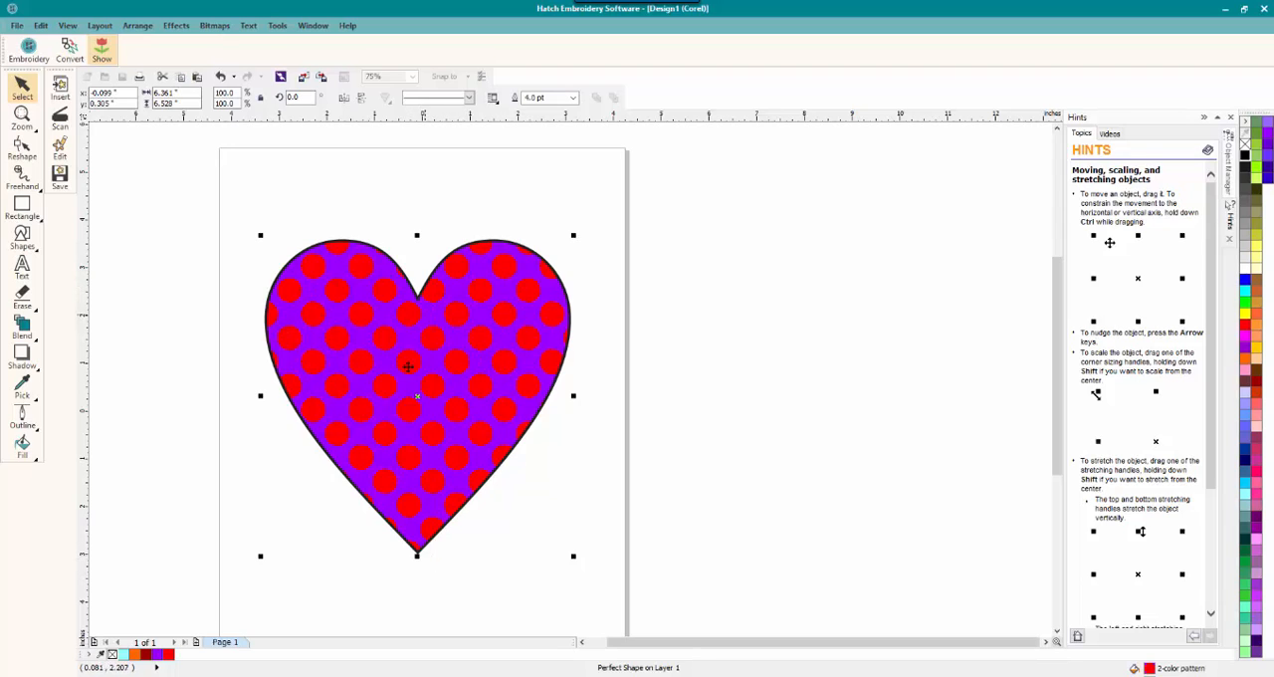
mouse_move(601, 458)
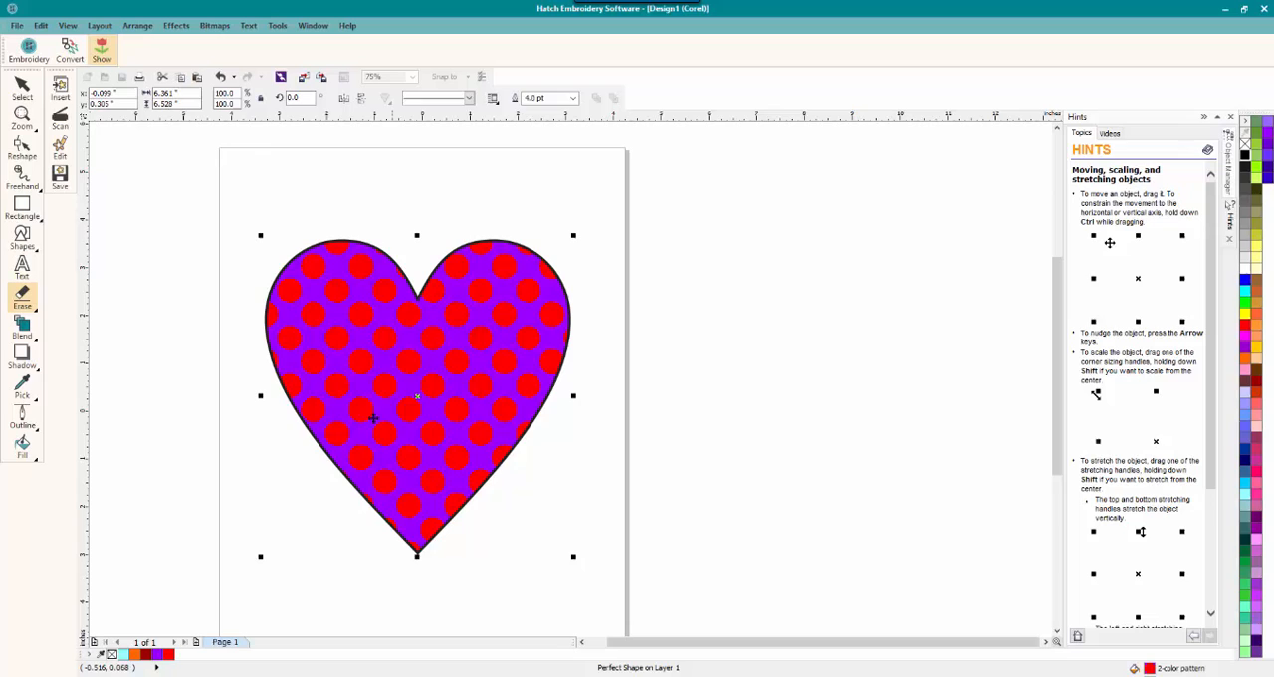
mouse_move(215, 24)
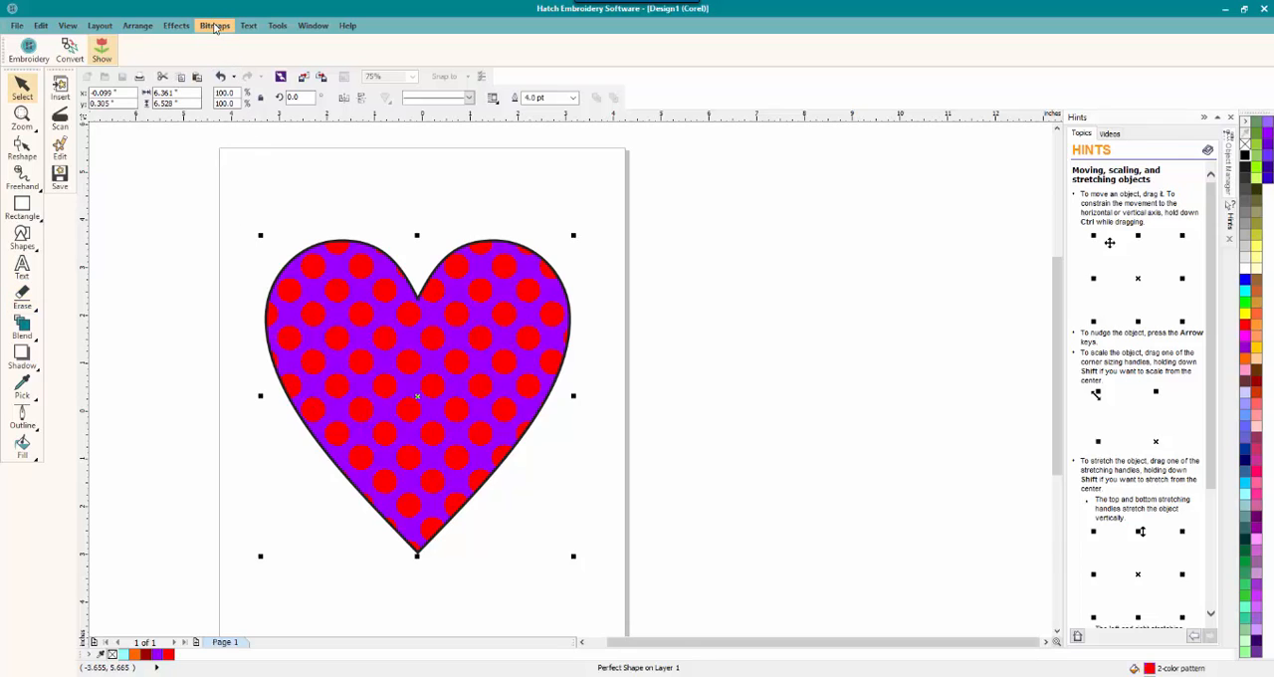
Step: Convert the dotted heart artwork to a bitmap via Bitmaps > Convert to Bitmap with default settings
left_click(215, 24)
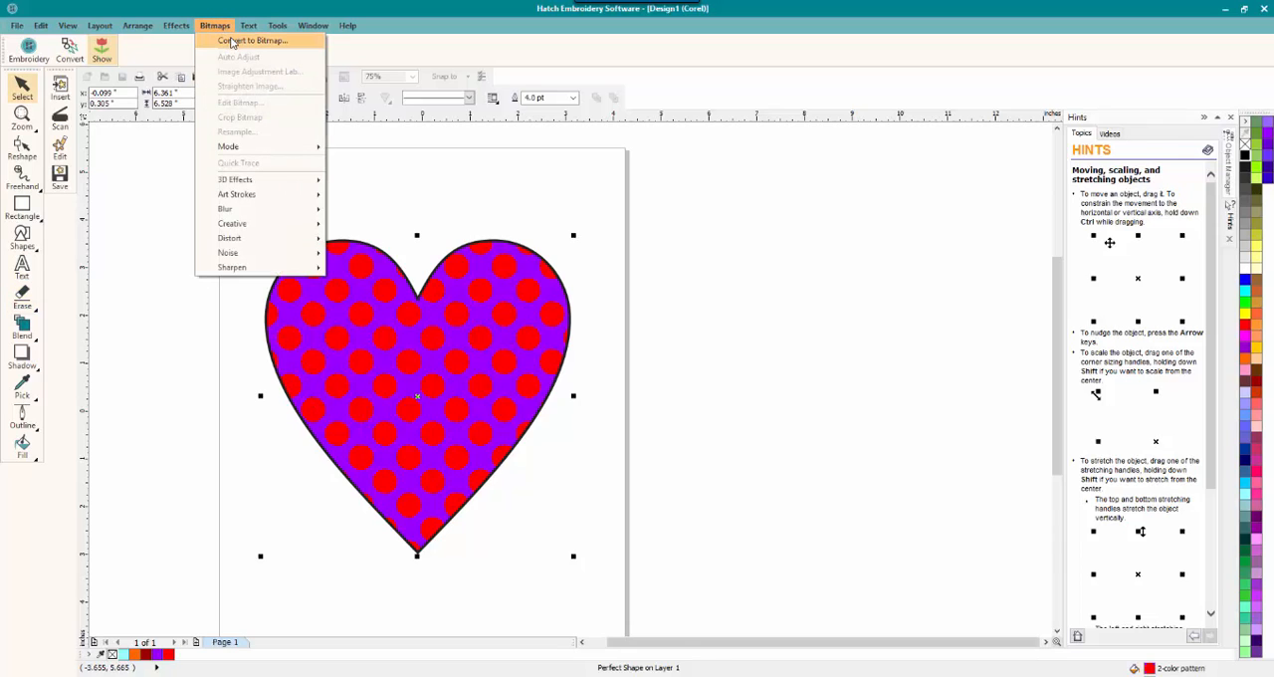
left_click(251, 39)
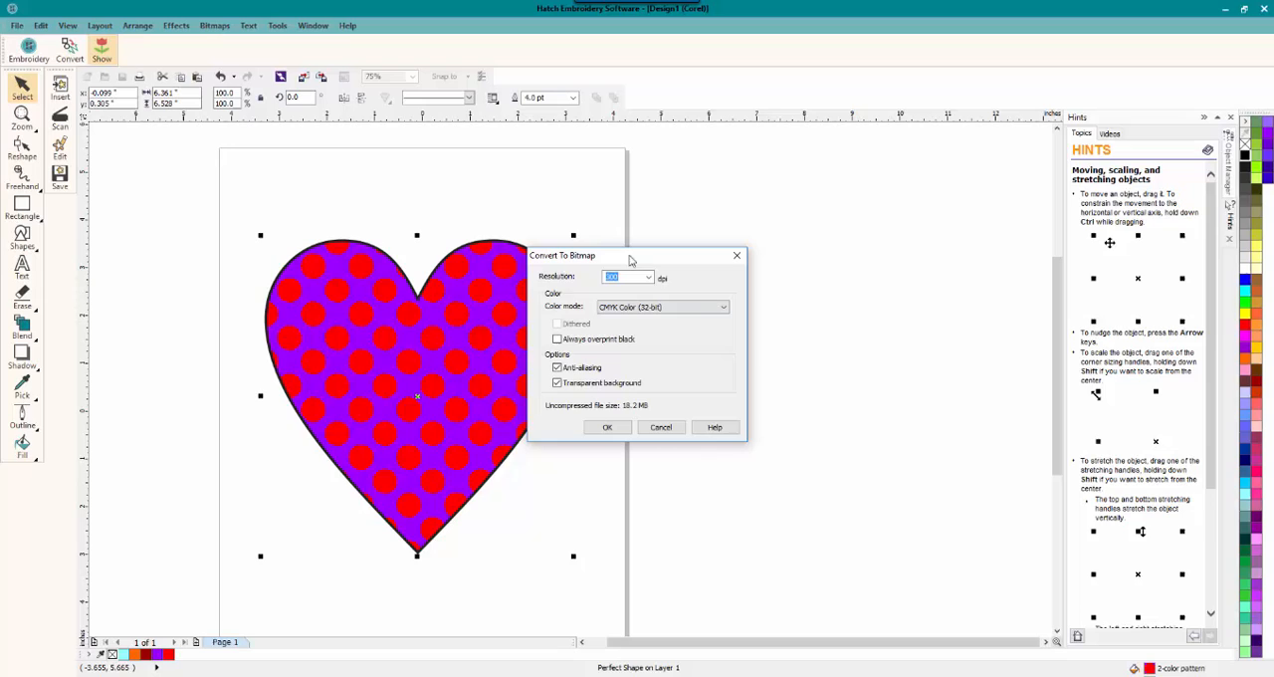
mouse_move(549, 325)
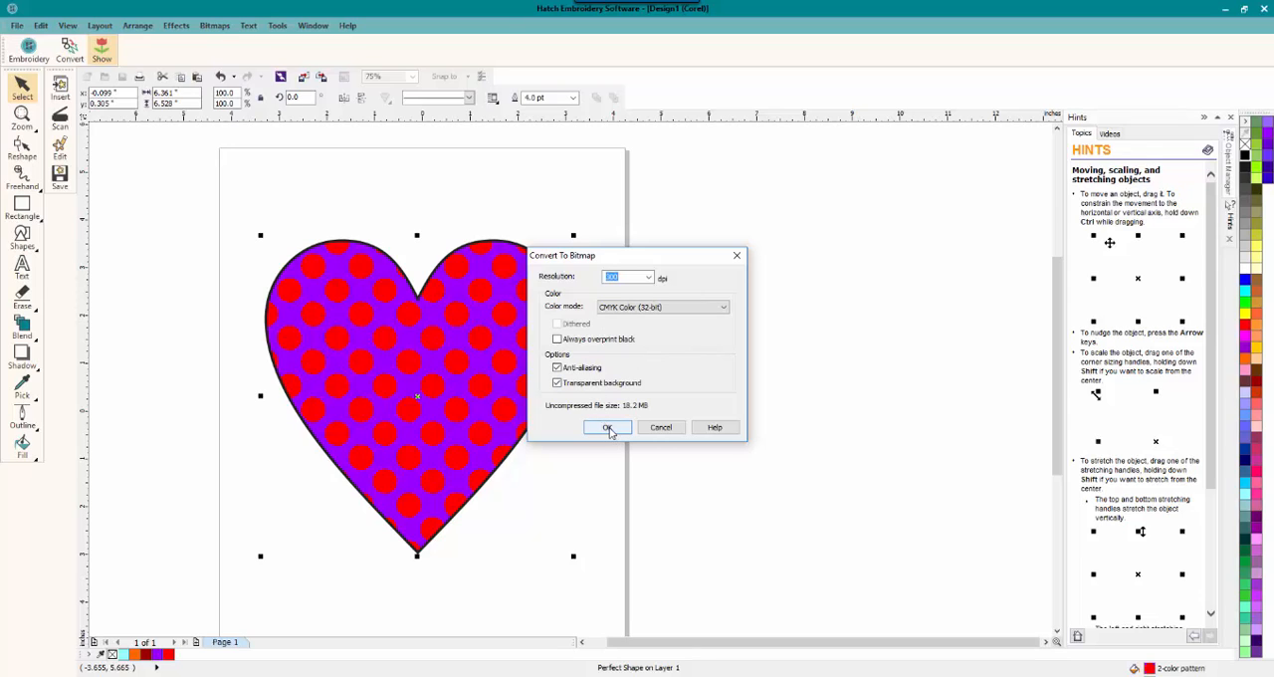
left_click(607, 426)
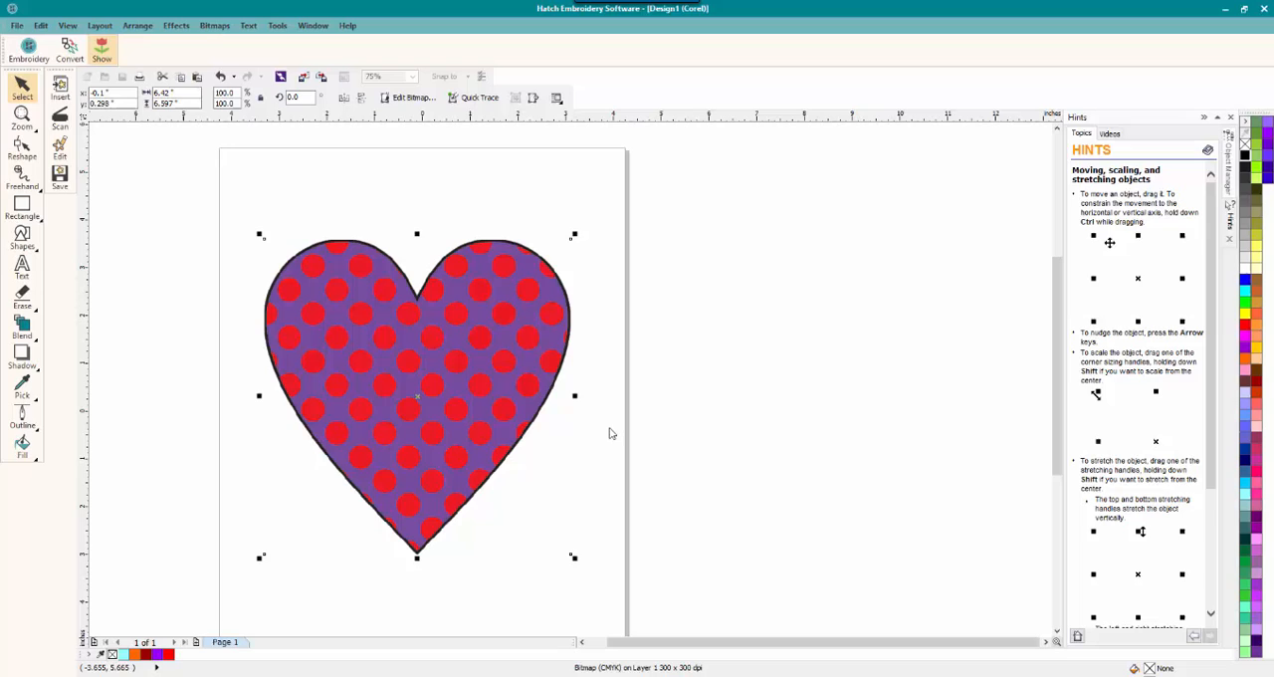
mouse_move(613, 298)
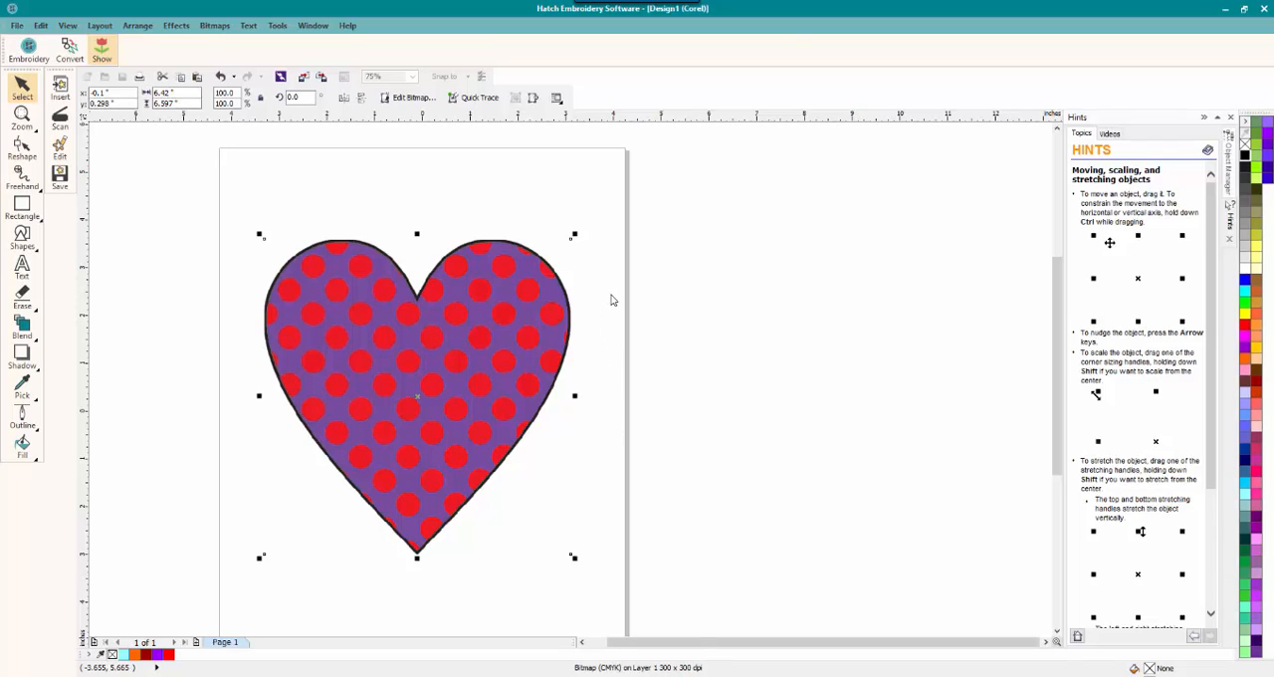
mouse_move(394, 326)
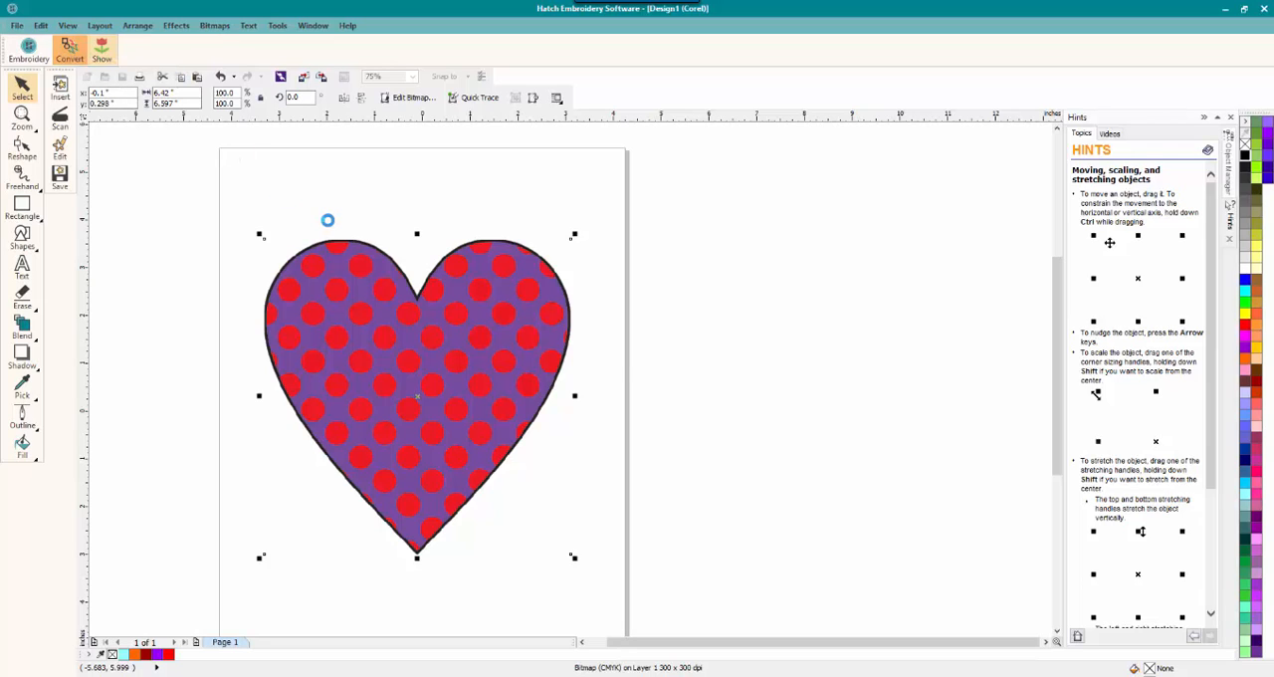
left_click(70, 50)
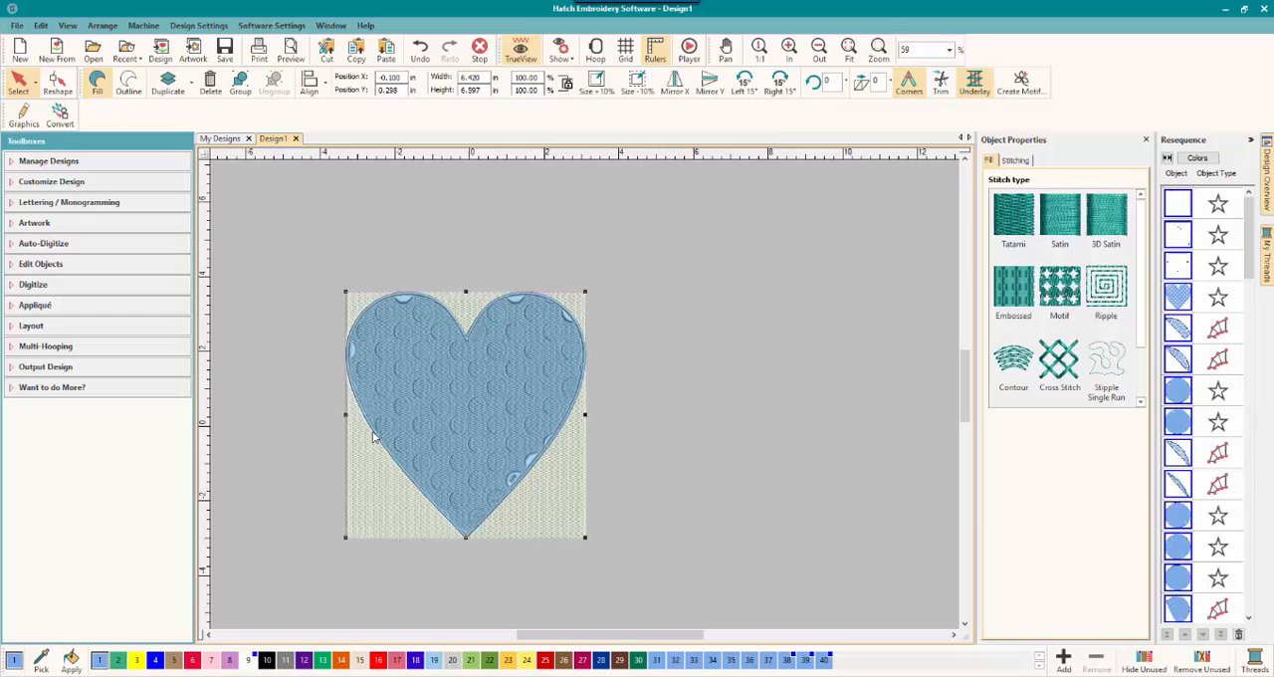
mouse_move(685, 432)
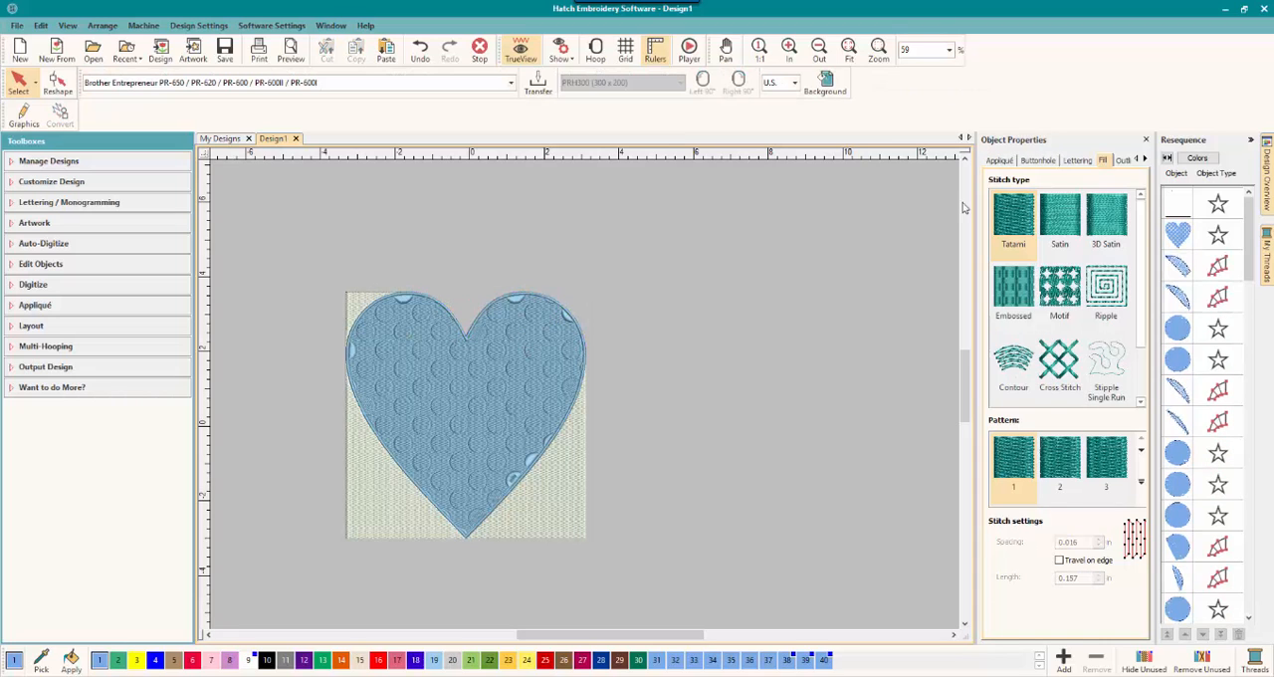
Step: Select the converted heart embroidery design once the conversion finishes
left_click(466, 415)
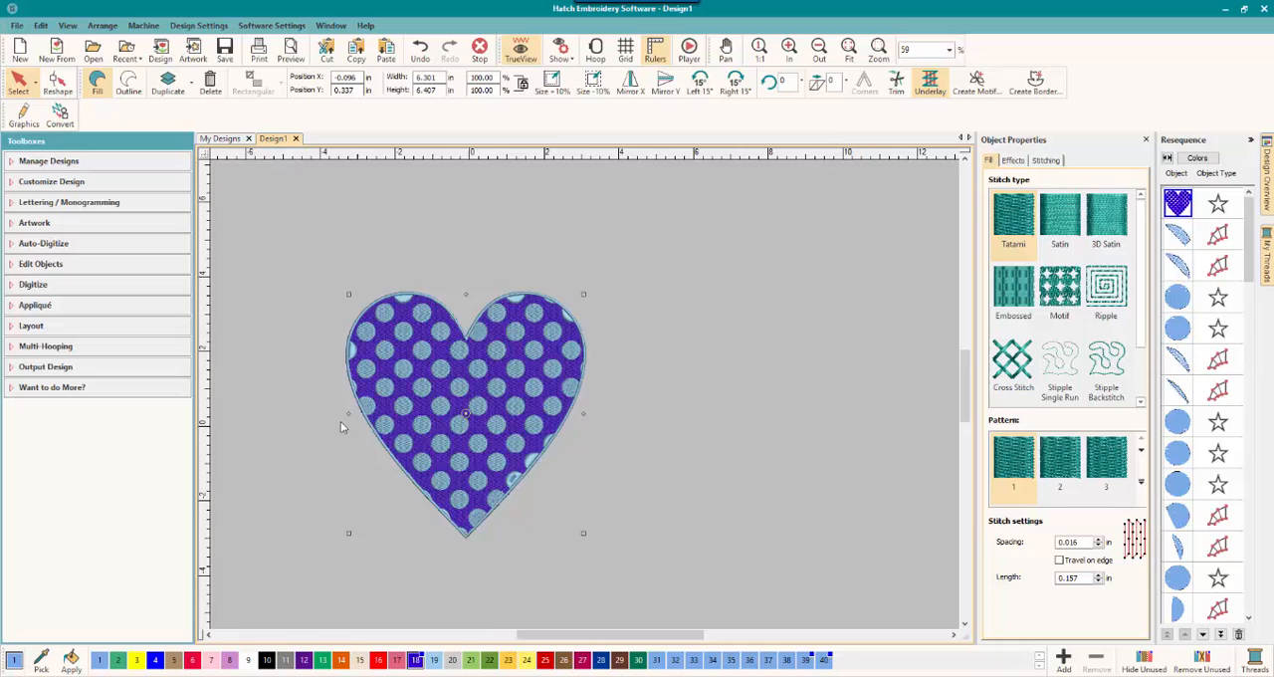
Step: Zoom in, select the heart's outline objects in the Resequence docker and colour them black
left_click(788, 50)
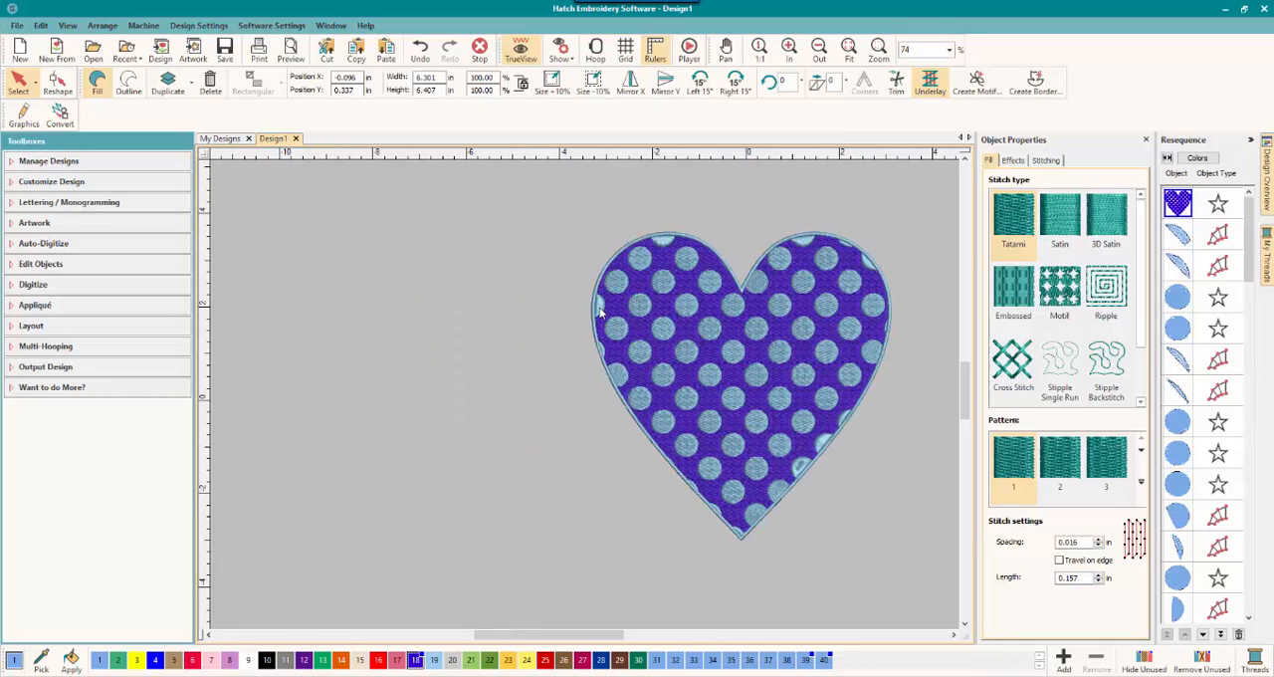
left_click(1059, 216)
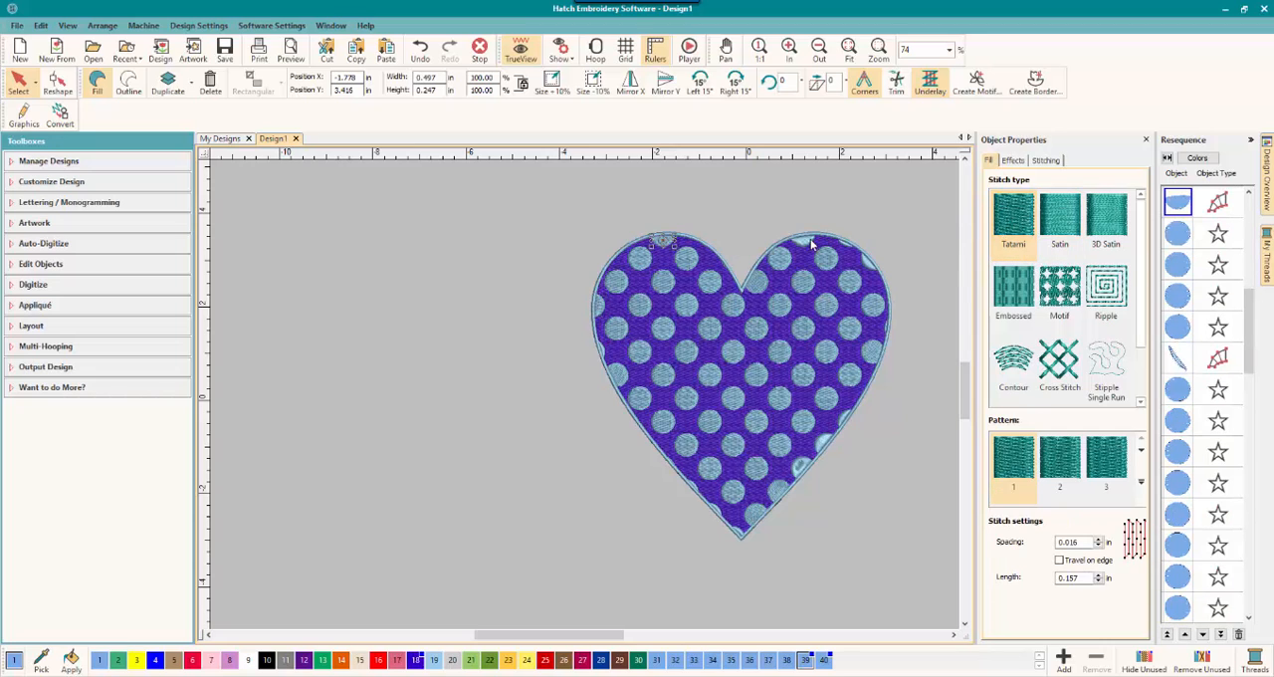
left_click(1059, 219)
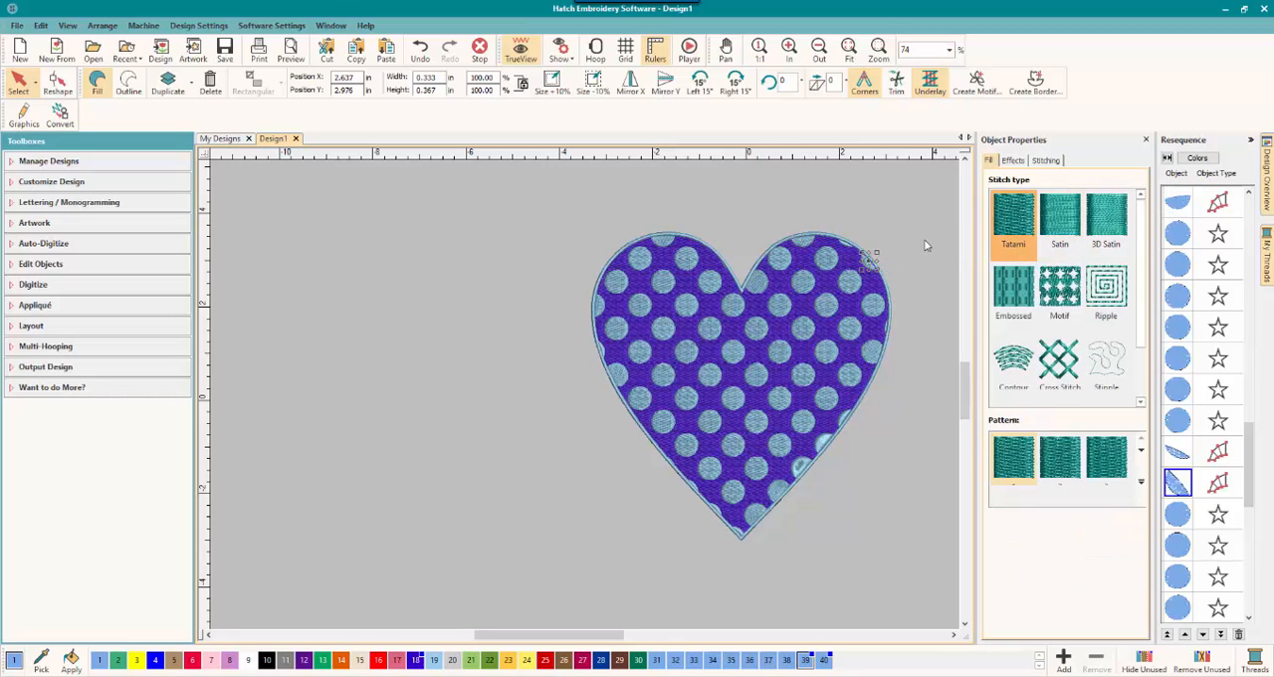
left_click(1059, 221)
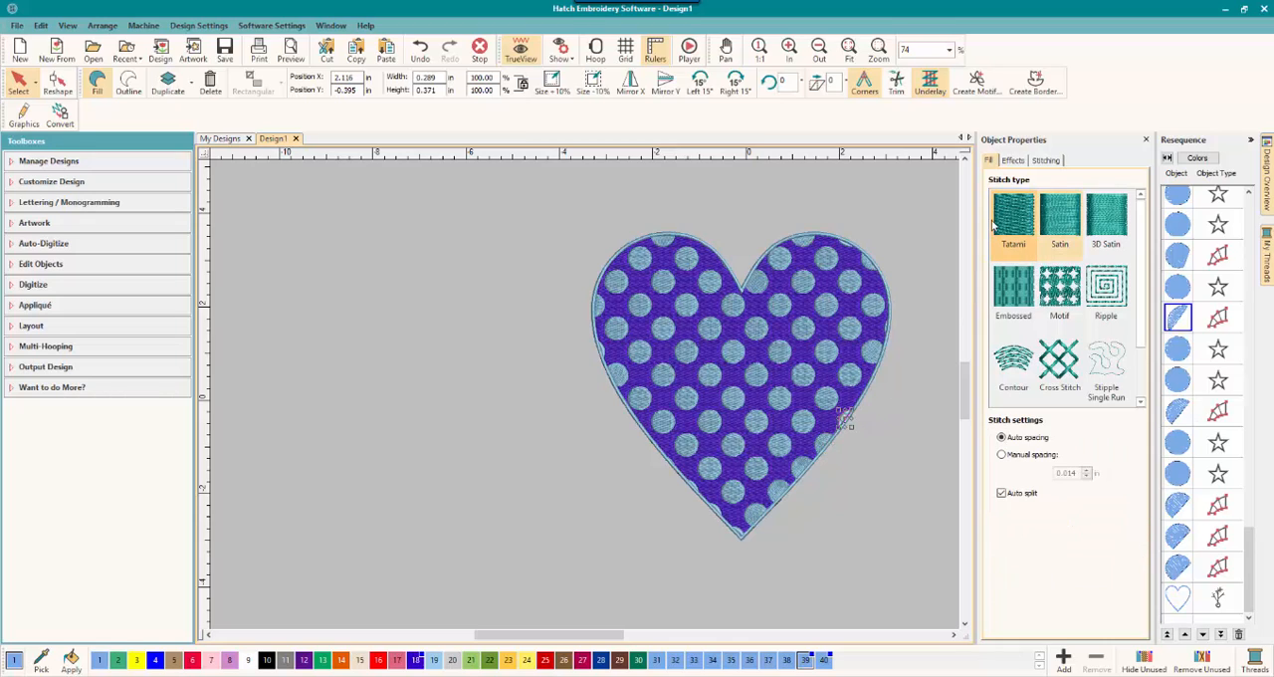
left_click(1059, 289)
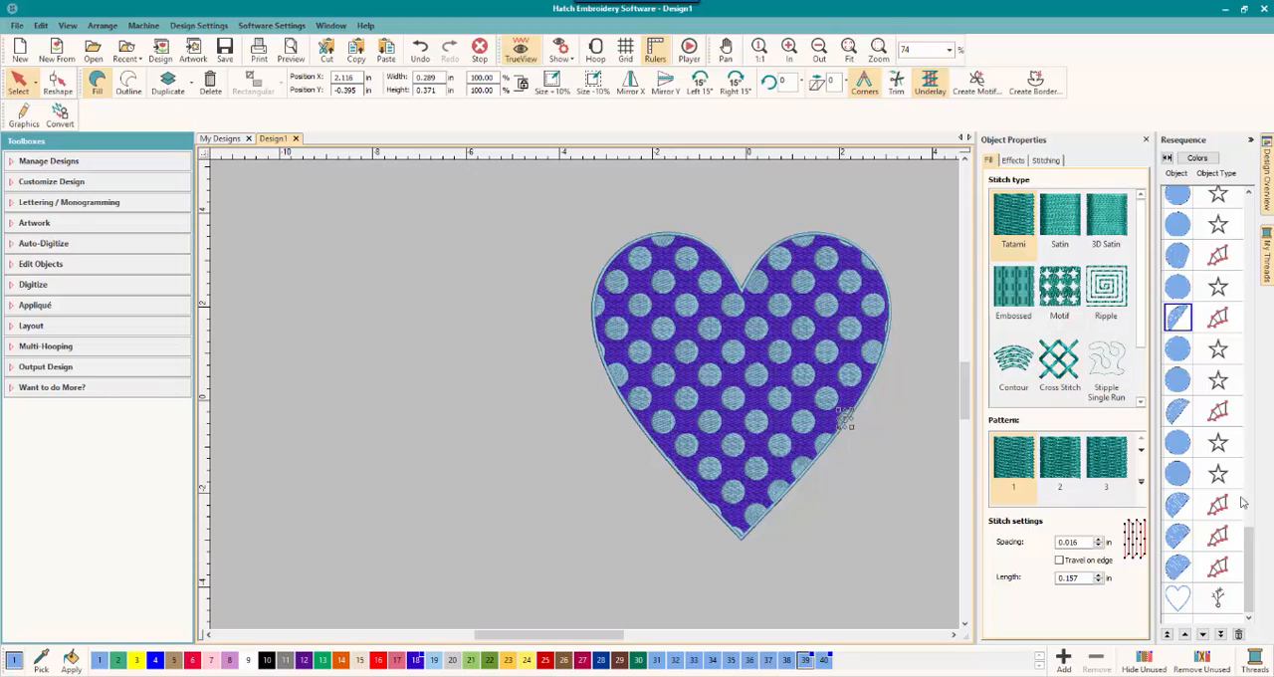
left_click(1059, 217)
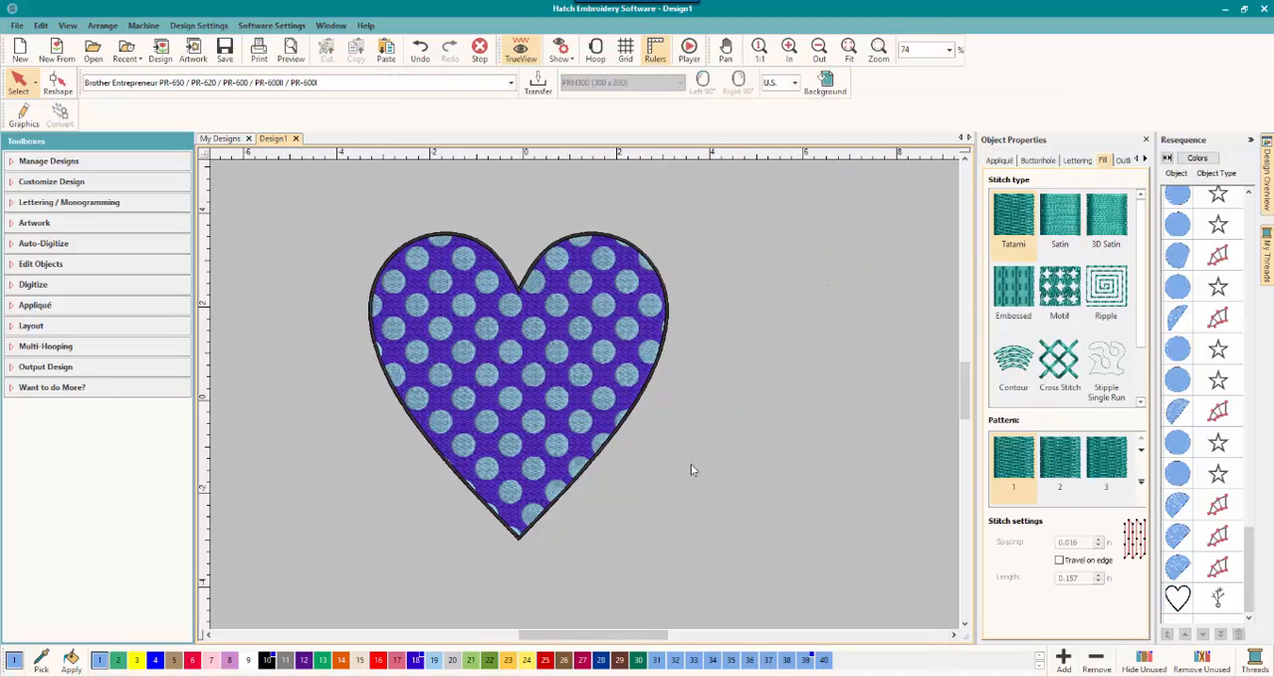
Step: Drag a light-blue dot out of the heart to test it is a separate object, then fit the whole design in view
left_click(488, 418)
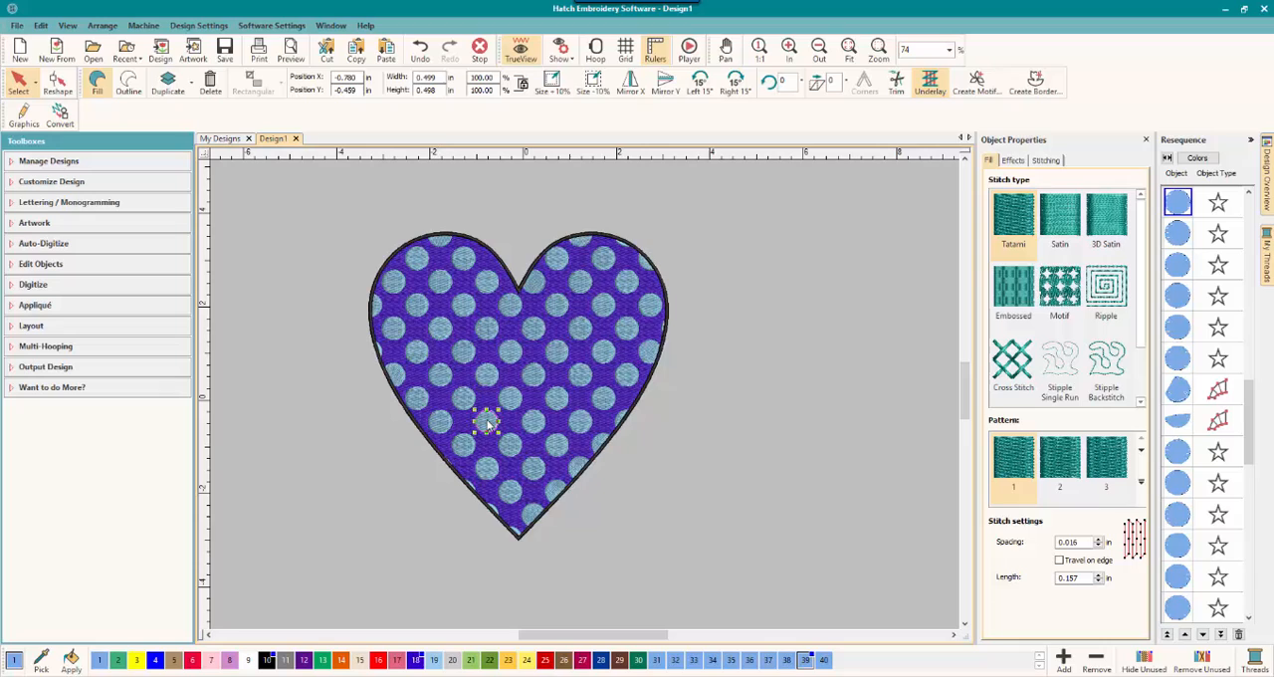
left_click_drag(488, 422, 375, 446)
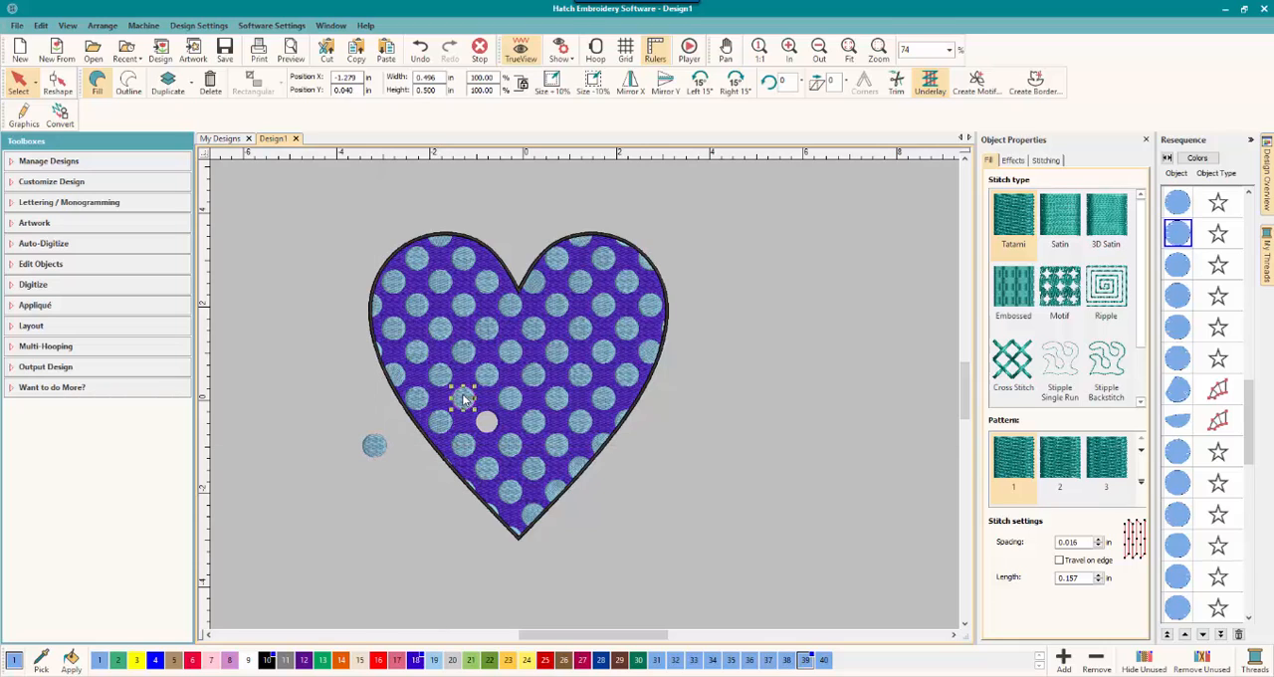
left_click_drag(462, 399, 388, 488)
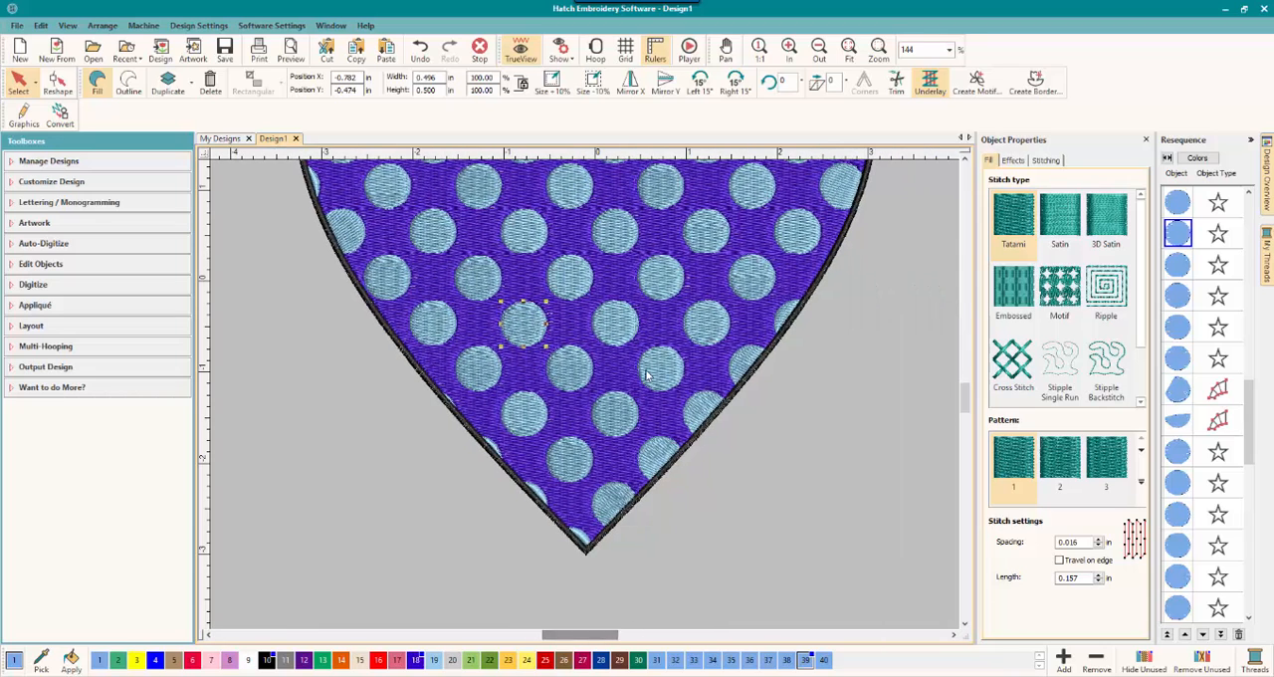
left_click(848, 48)
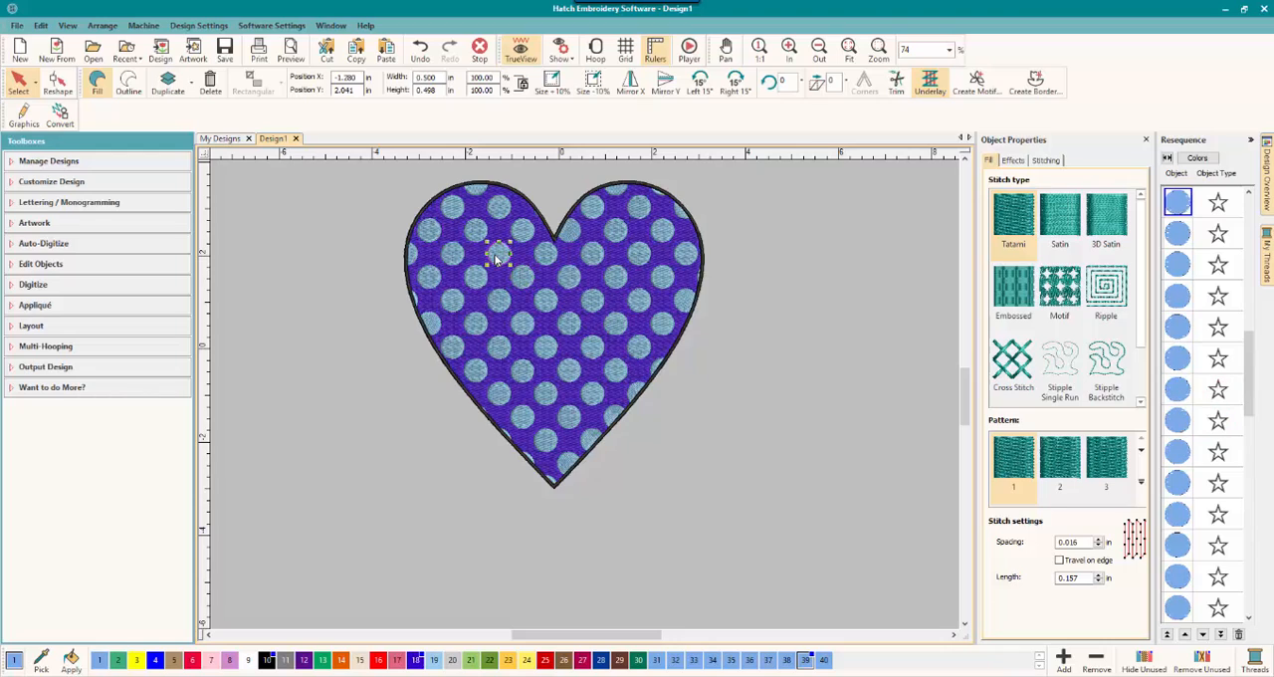
mouse_move(343, 659)
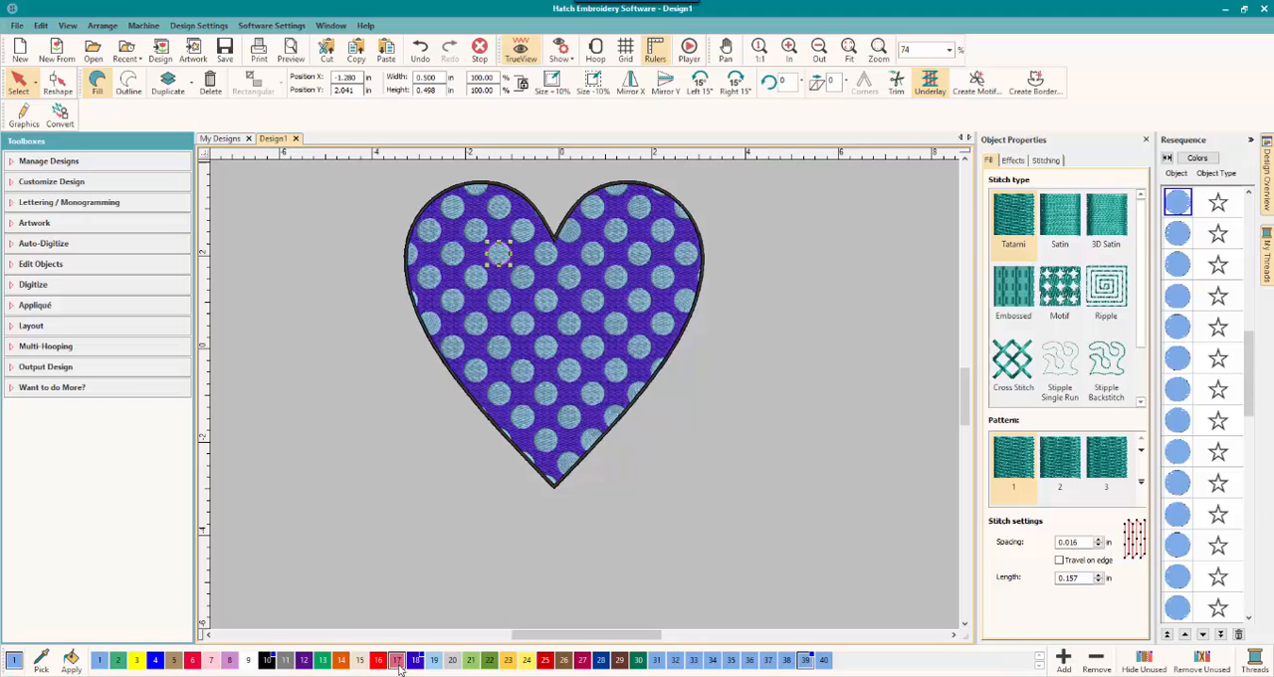
Step: Recolour selected polka dots red from the palette and turn off realistic stitch rendering
left_click(378, 659)
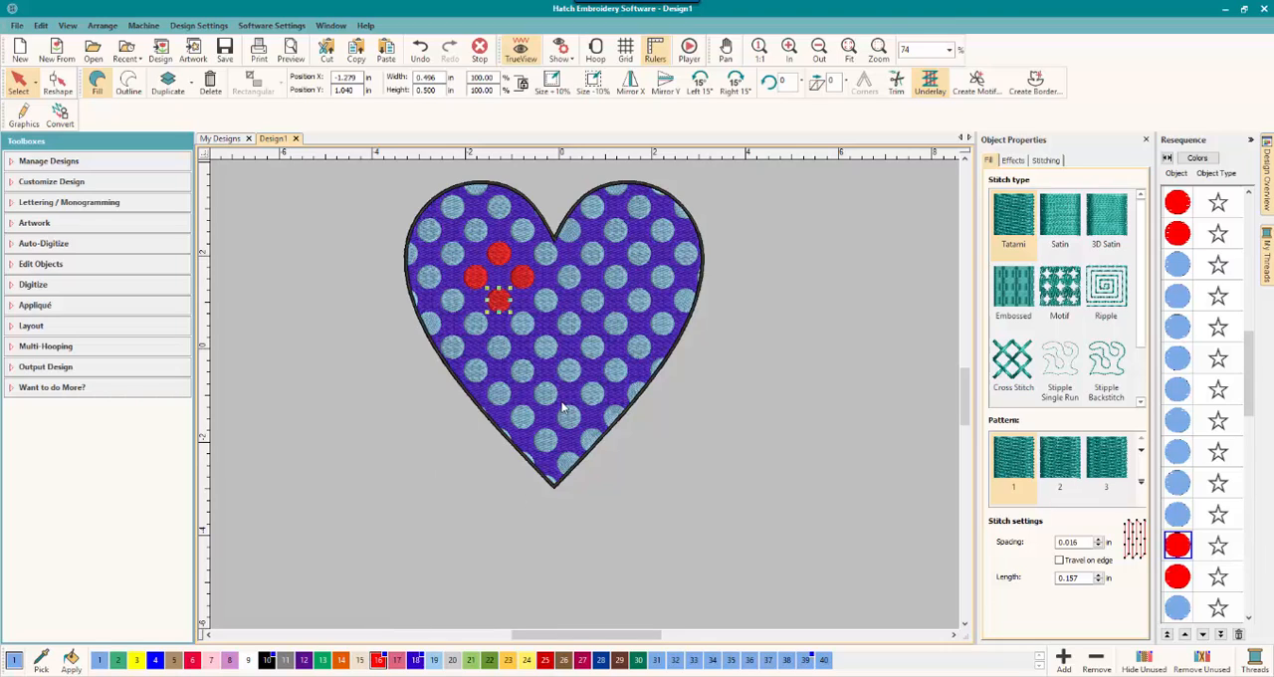
mouse_move(526, 360)
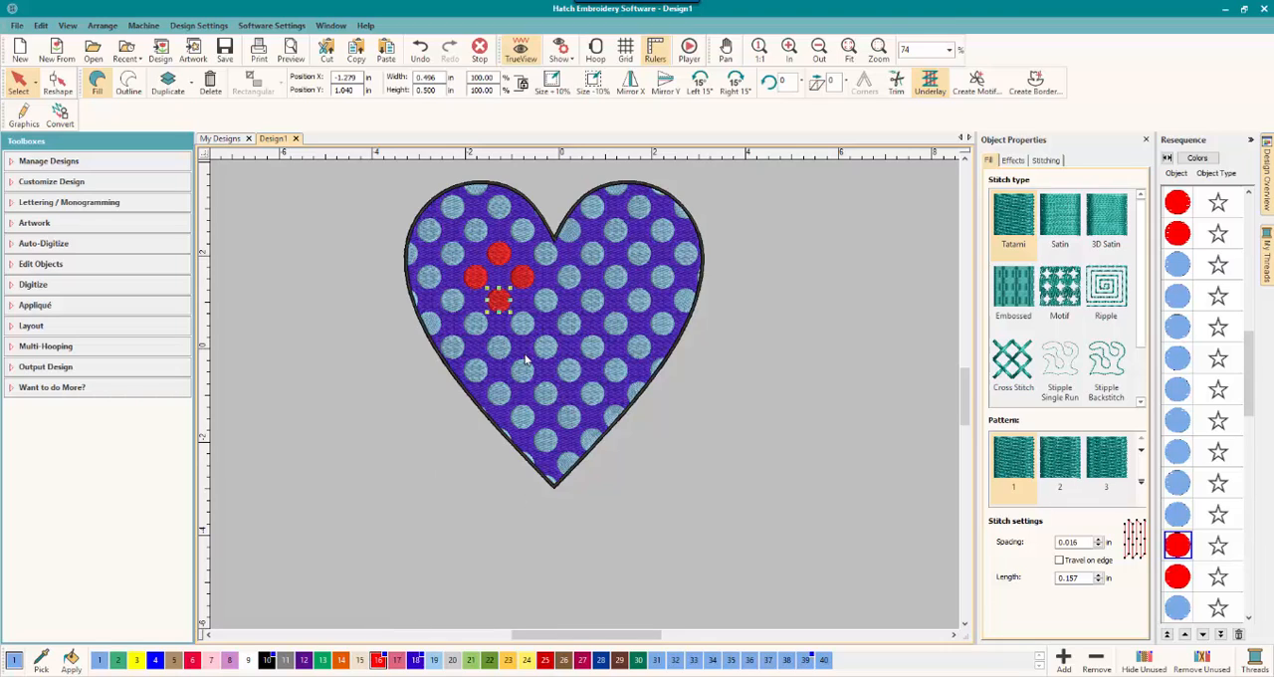
mouse_move(394, 522)
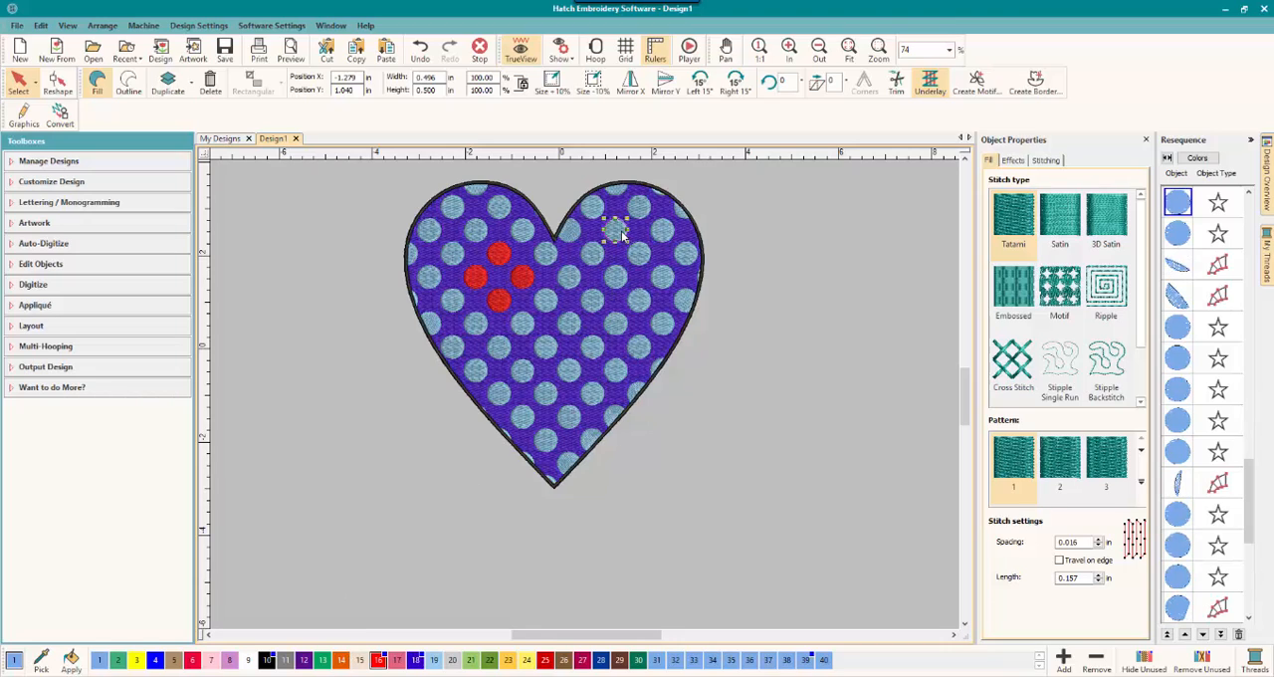
left_click(615, 231)
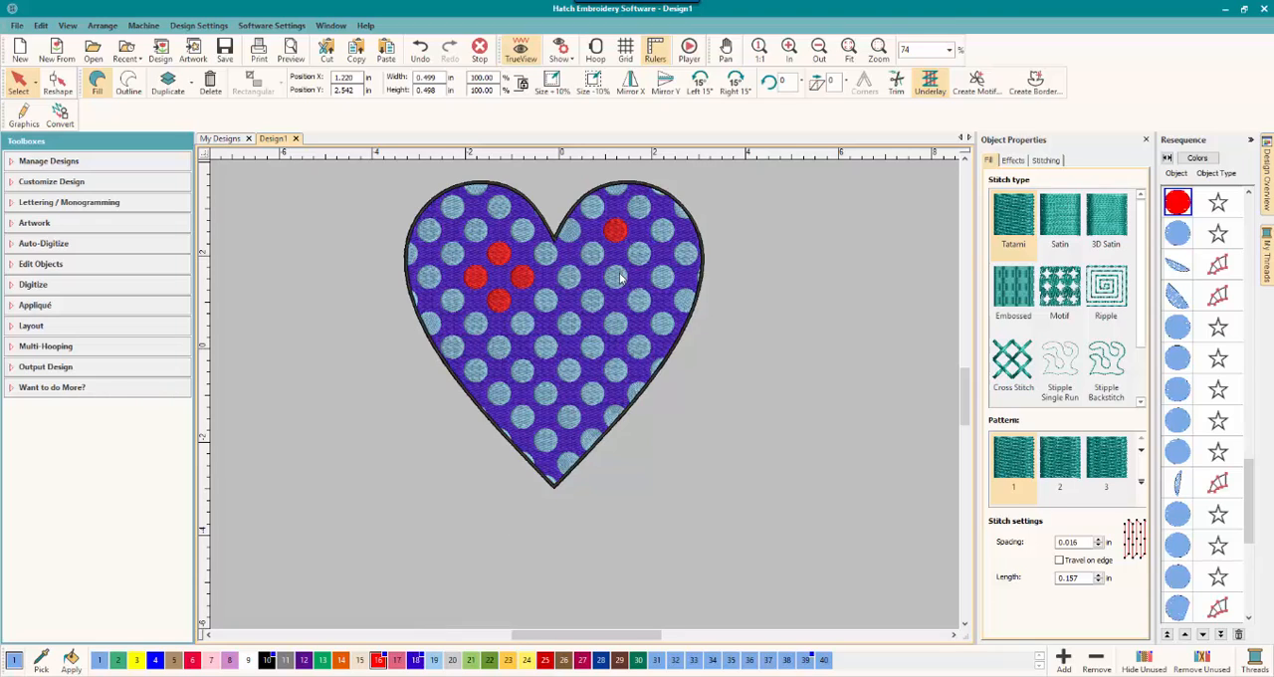
left_click(613, 277)
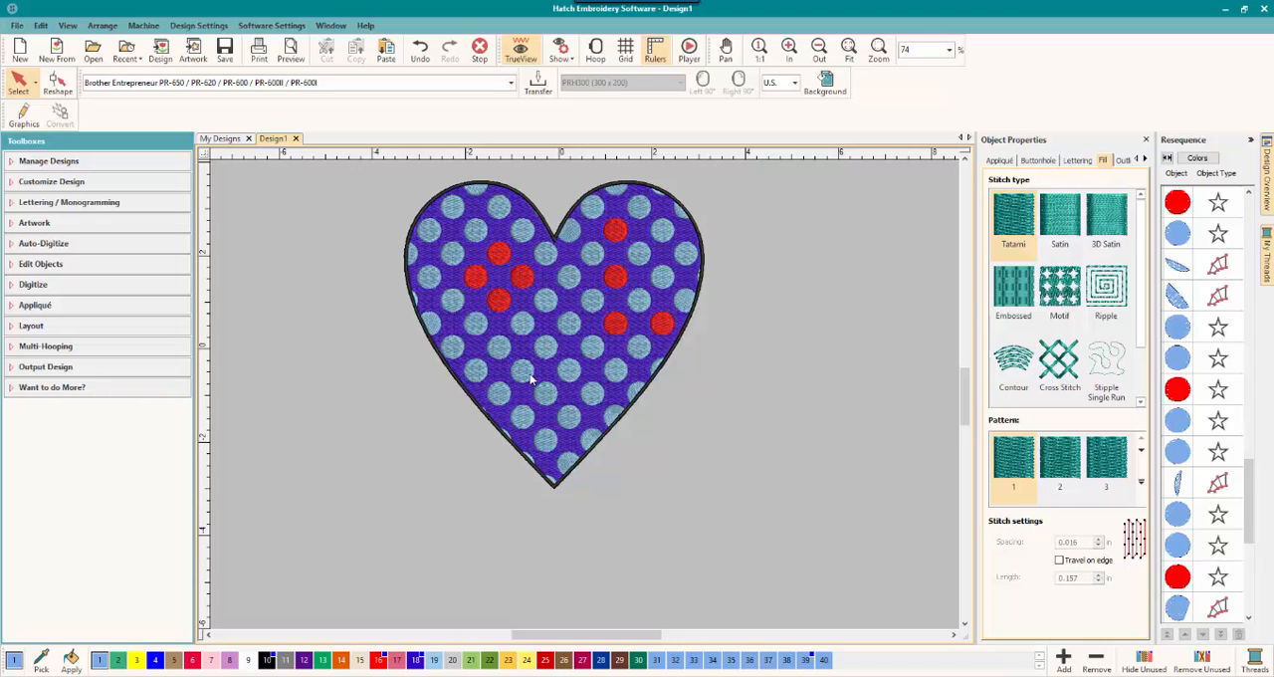
mouse_move(594, 323)
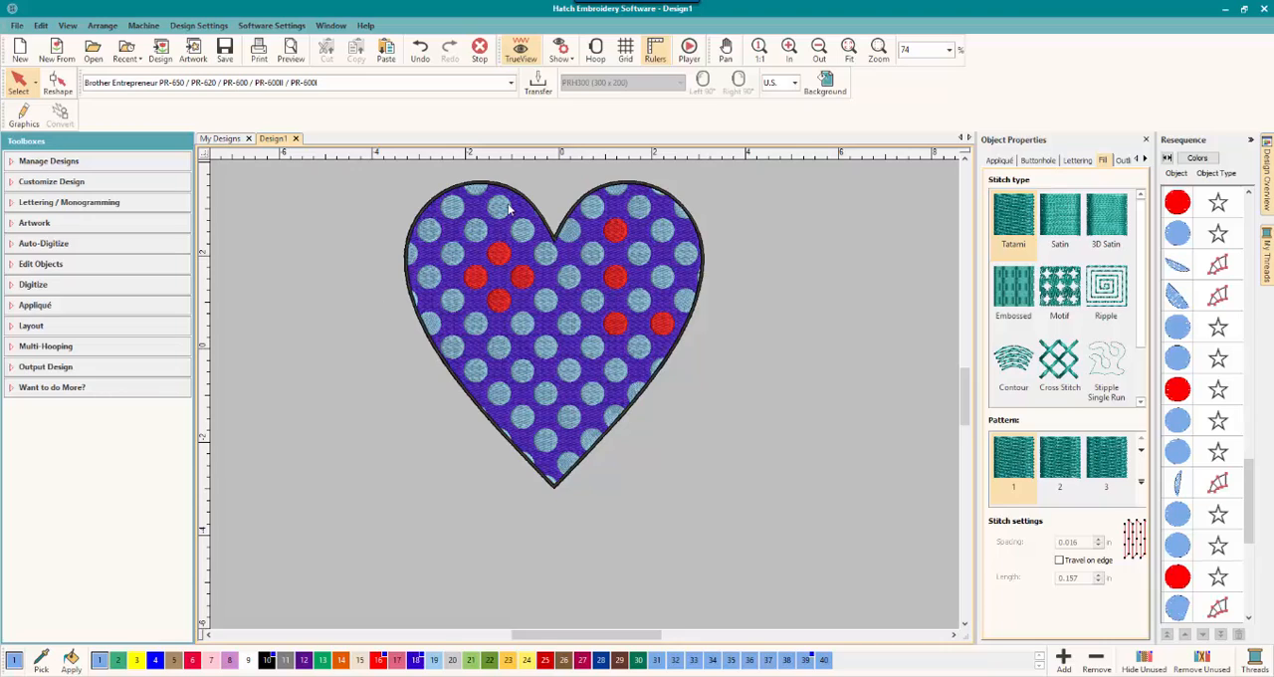
mouse_move(709, 227)
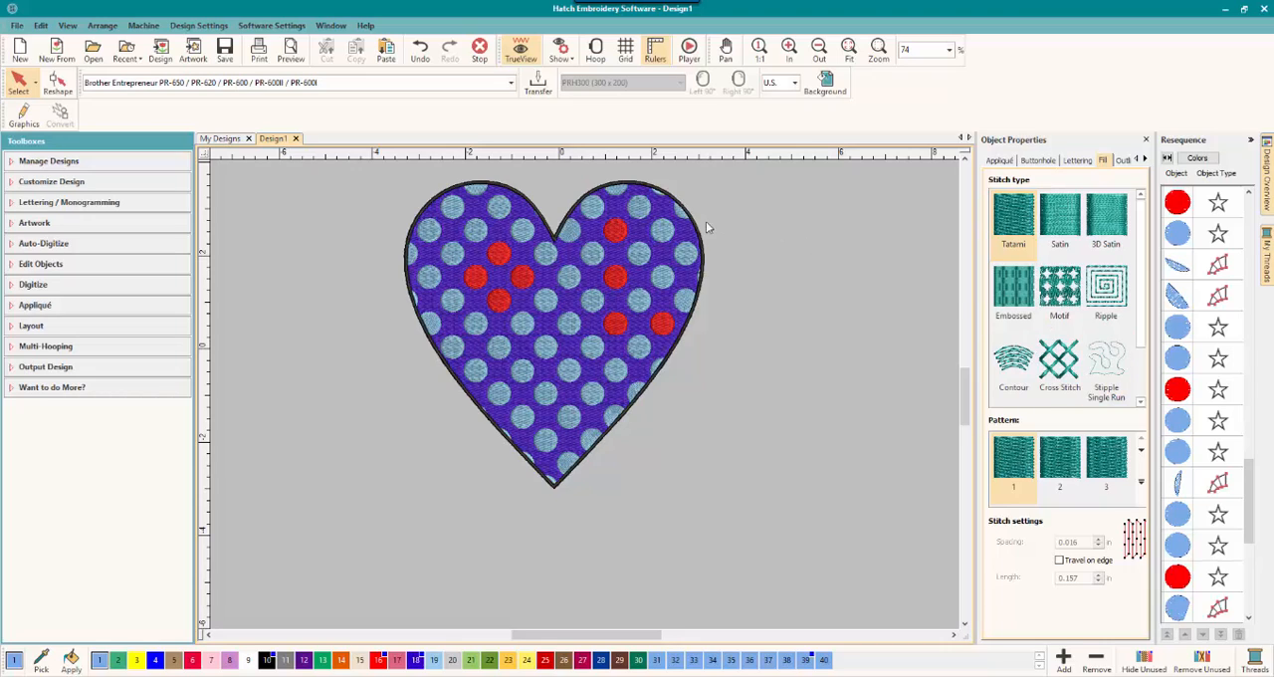
left_click(522, 50)
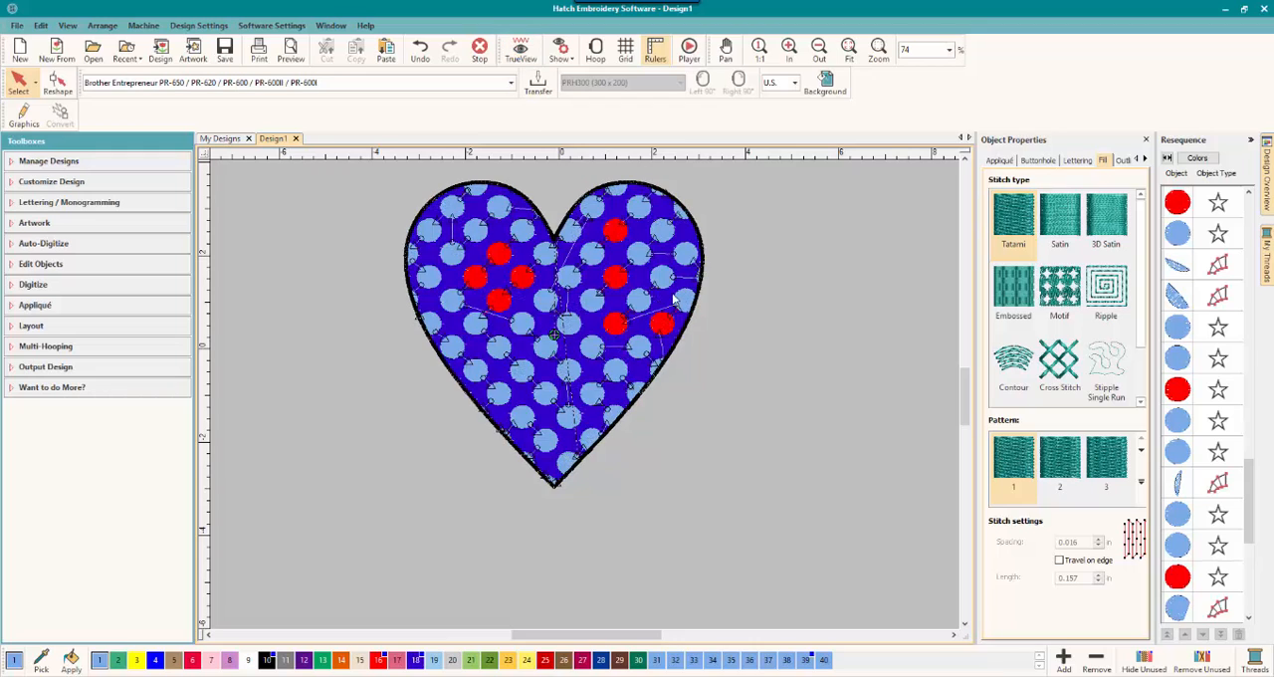
mouse_move(502, 378)
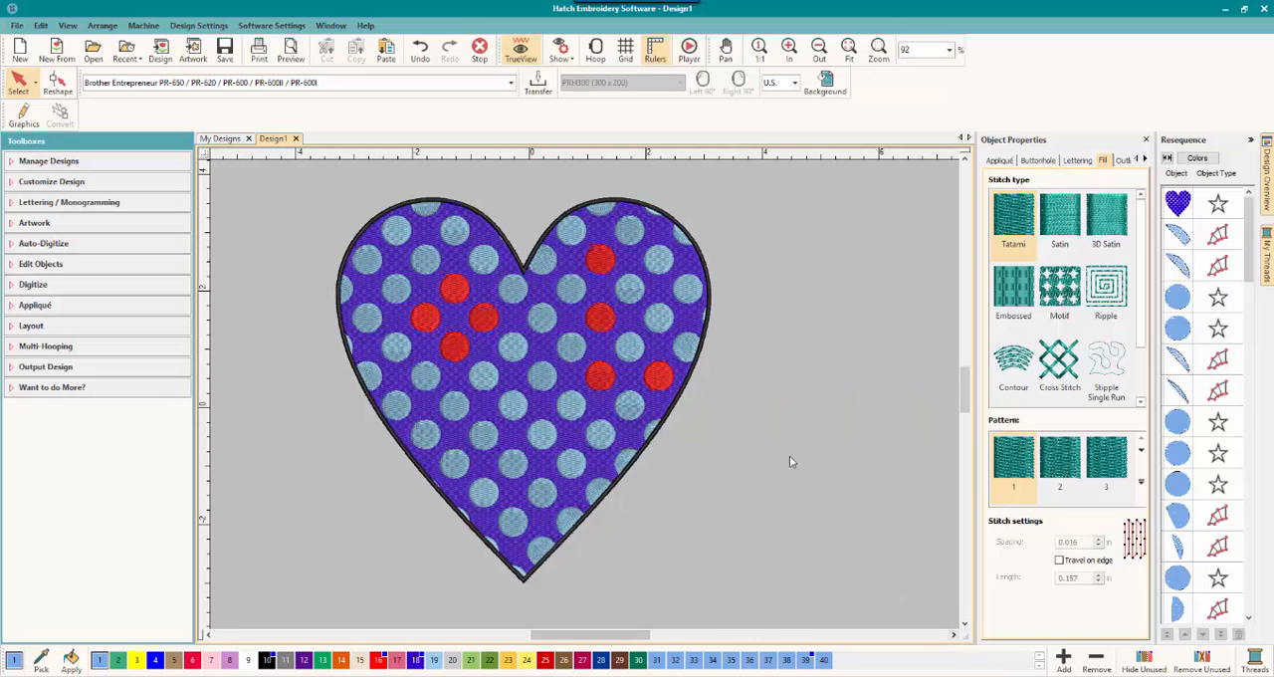
mouse_move(251, 237)
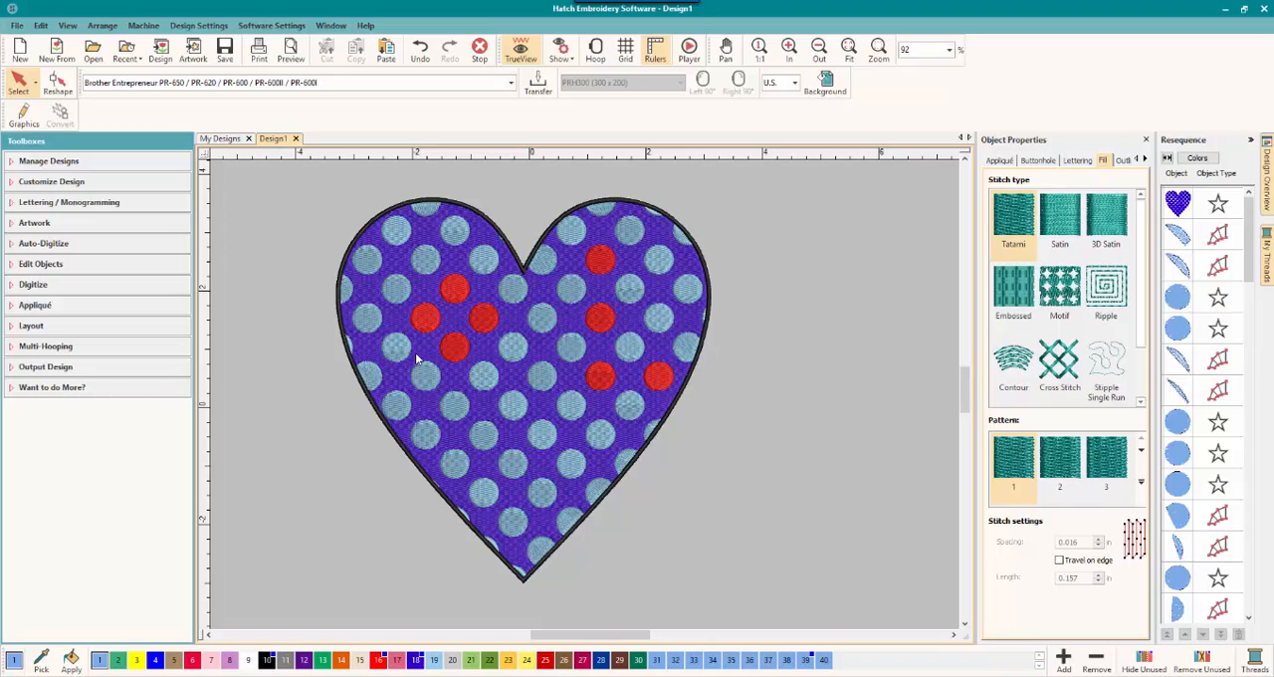
mouse_move(494, 373)
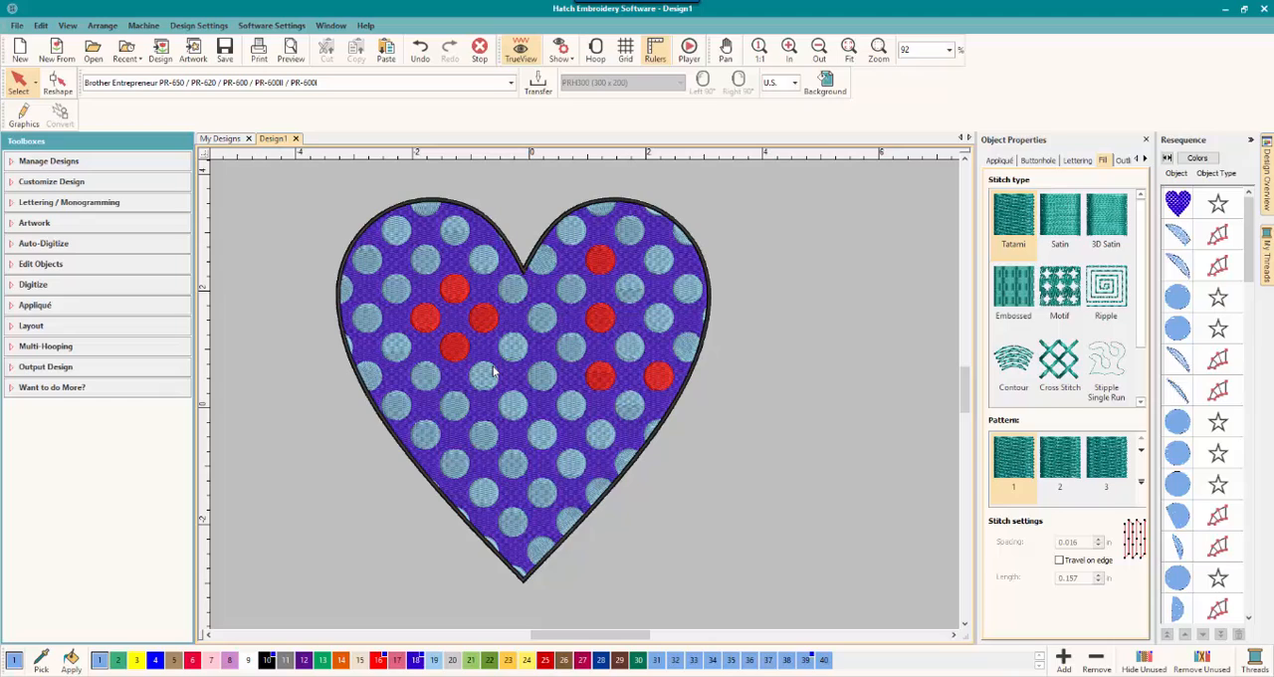
mouse_move(370, 275)
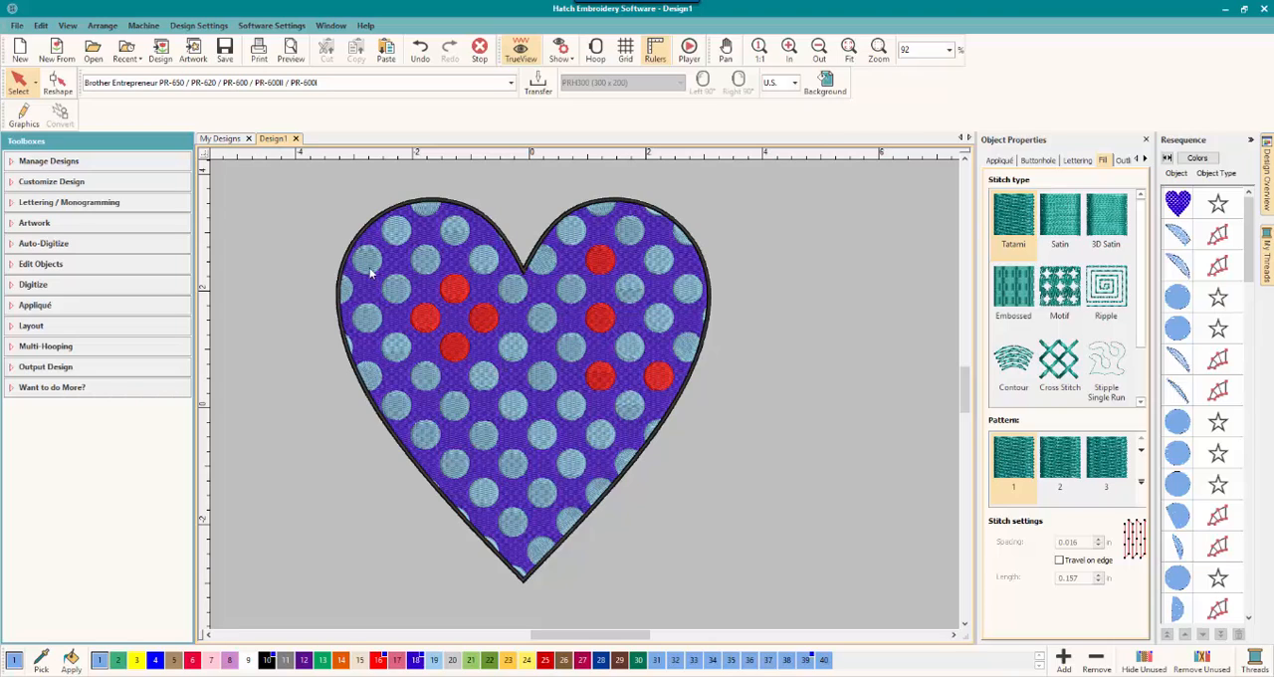
mouse_move(617, 237)
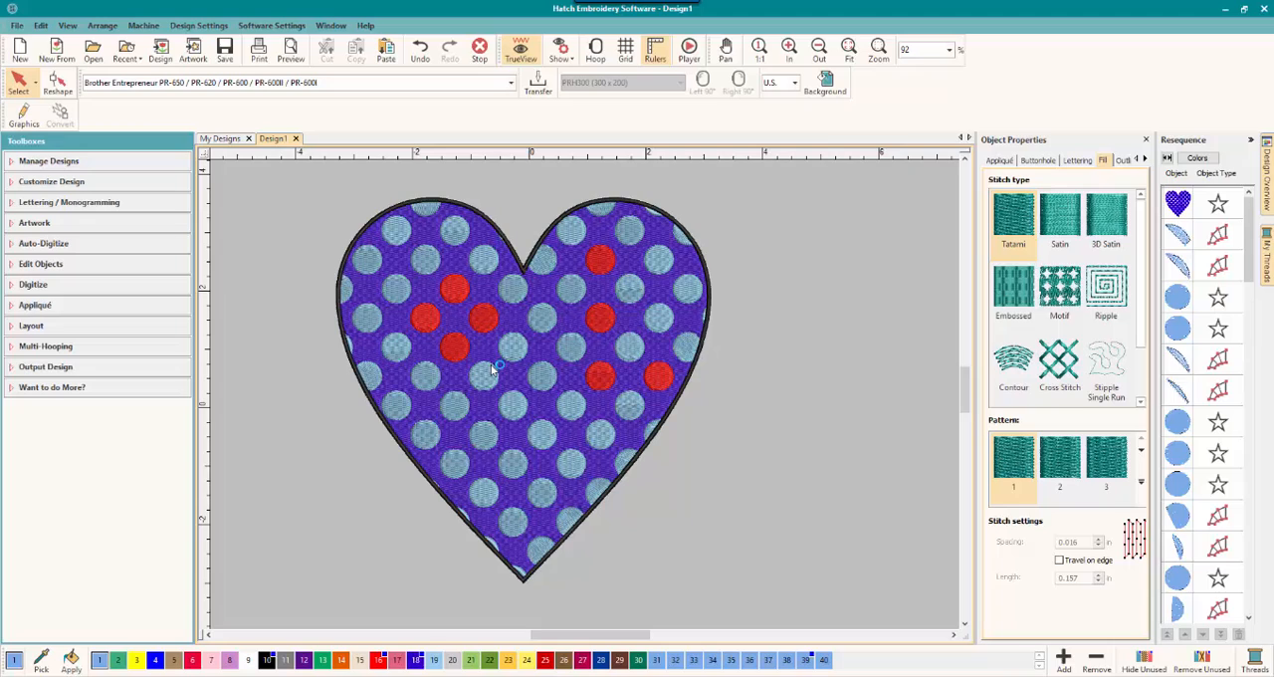
mouse_move(478, 377)
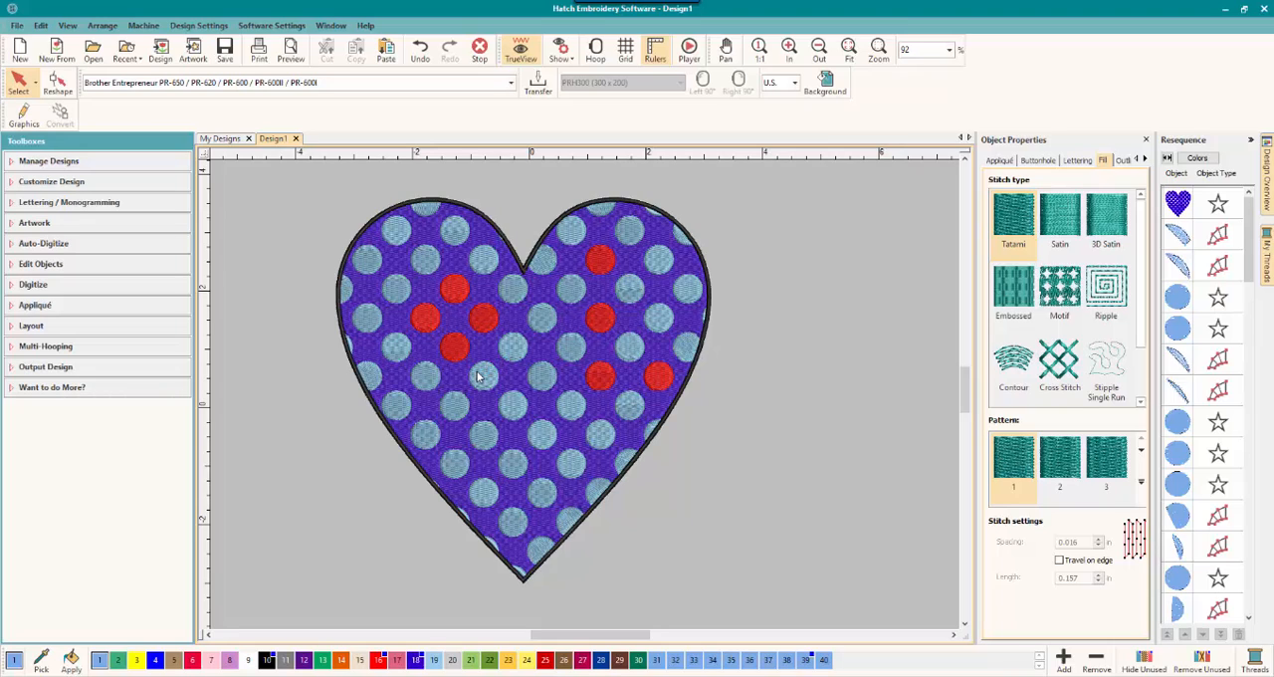
mouse_move(529, 231)
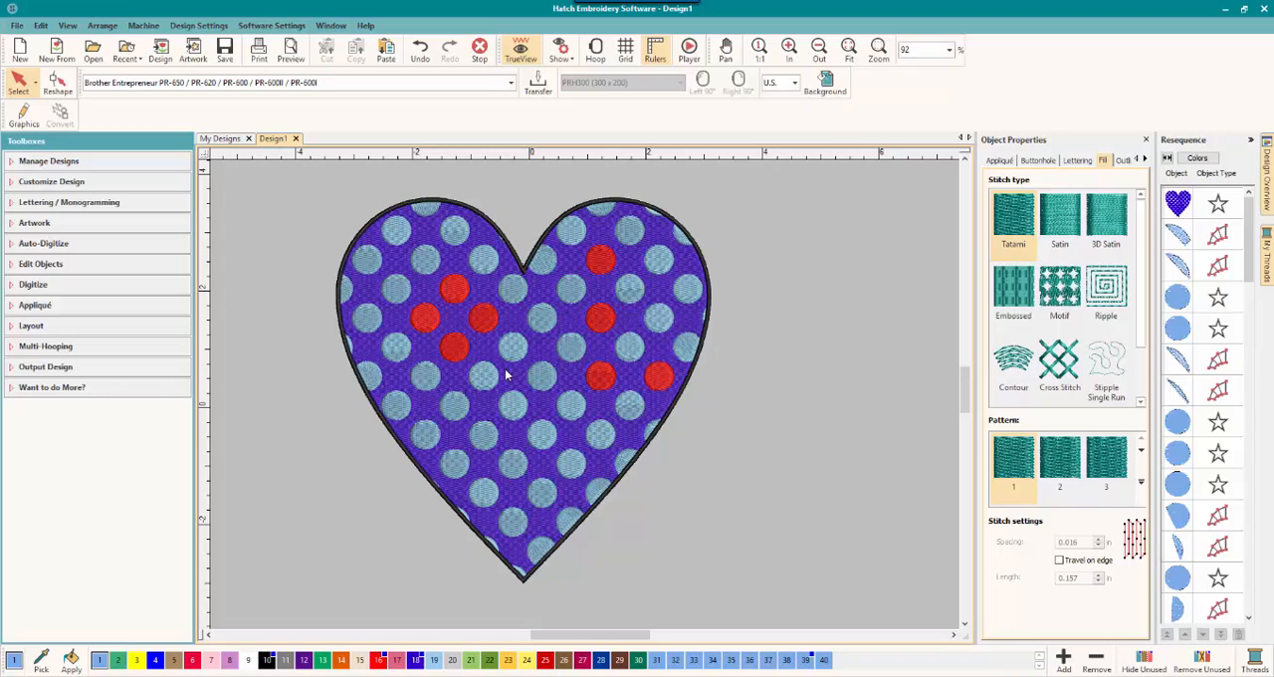
mouse_move(515, 368)
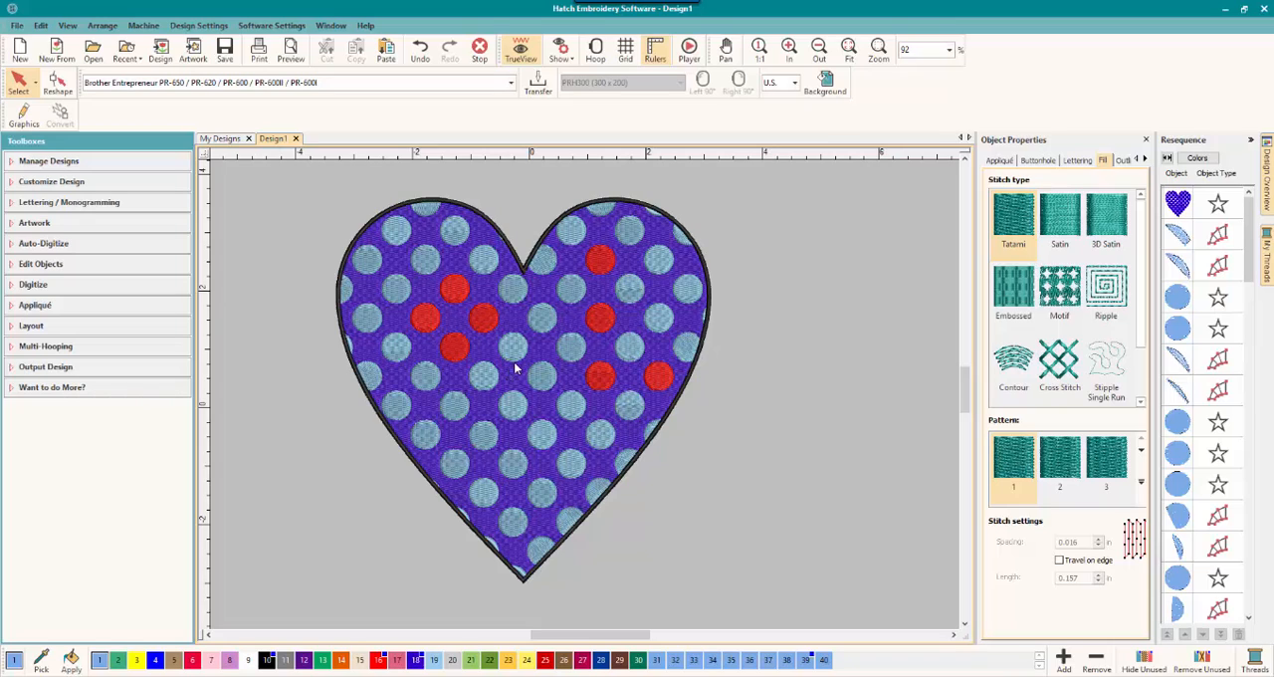
mouse_move(529, 354)
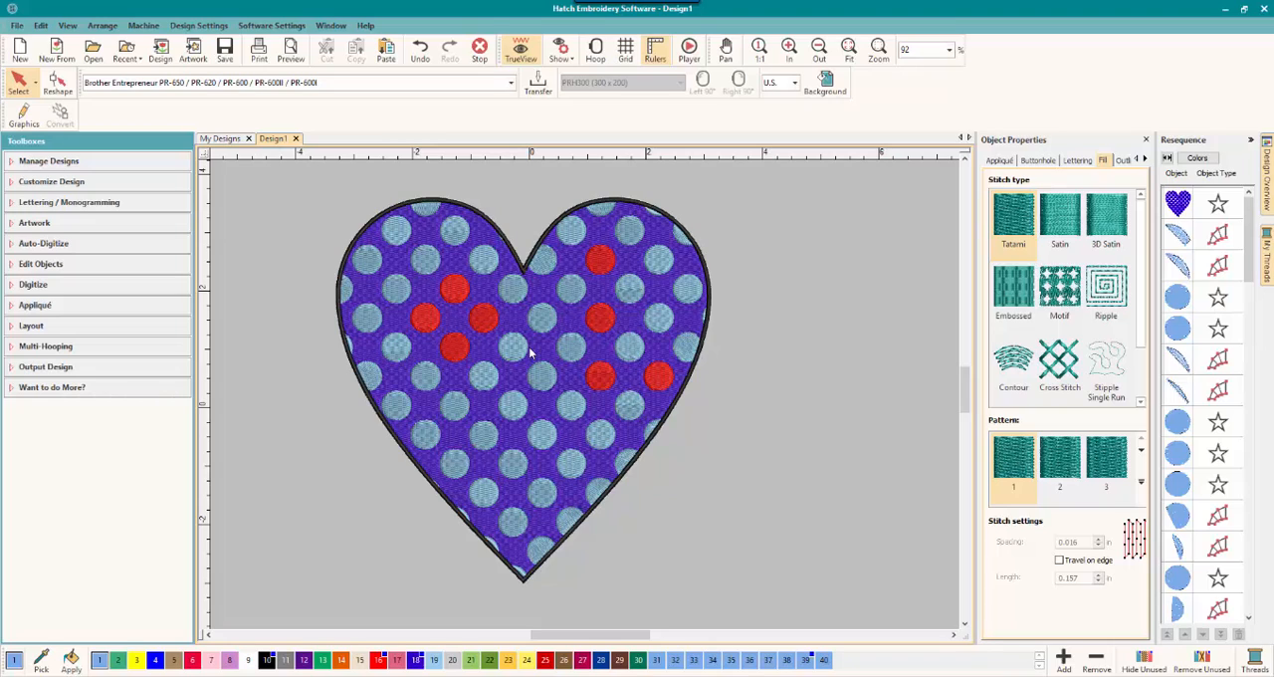
mouse_move(505, 362)
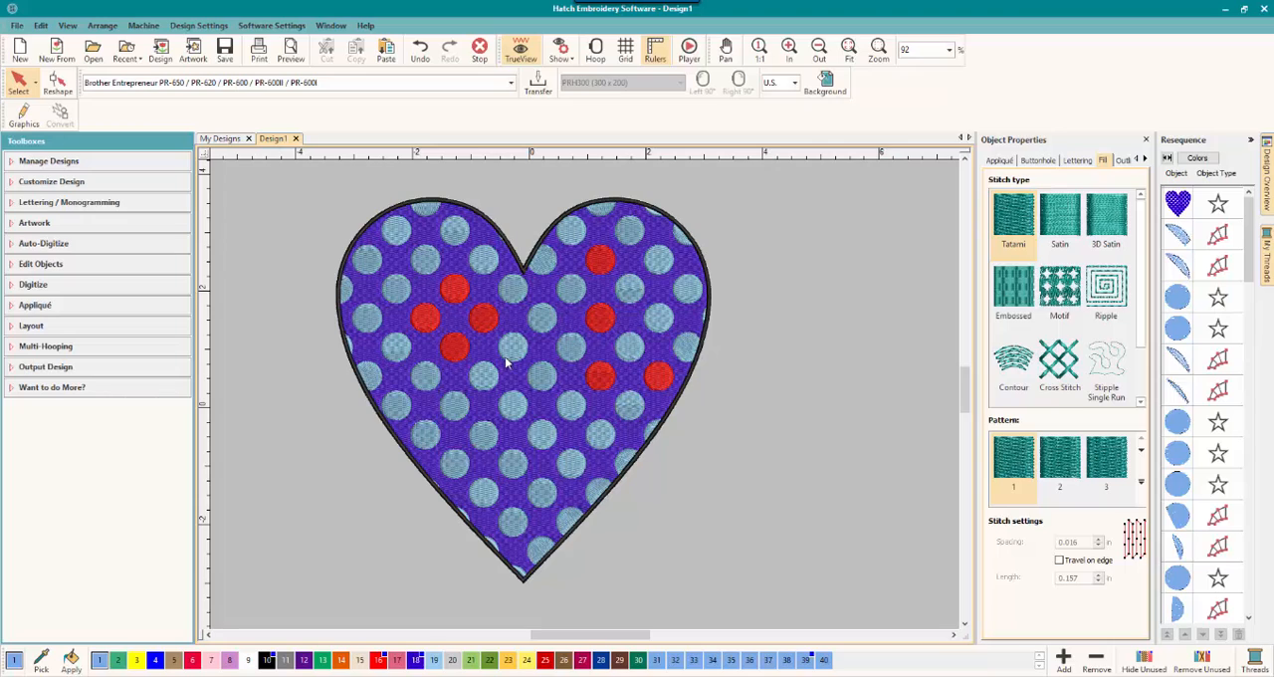
mouse_move(418, 374)
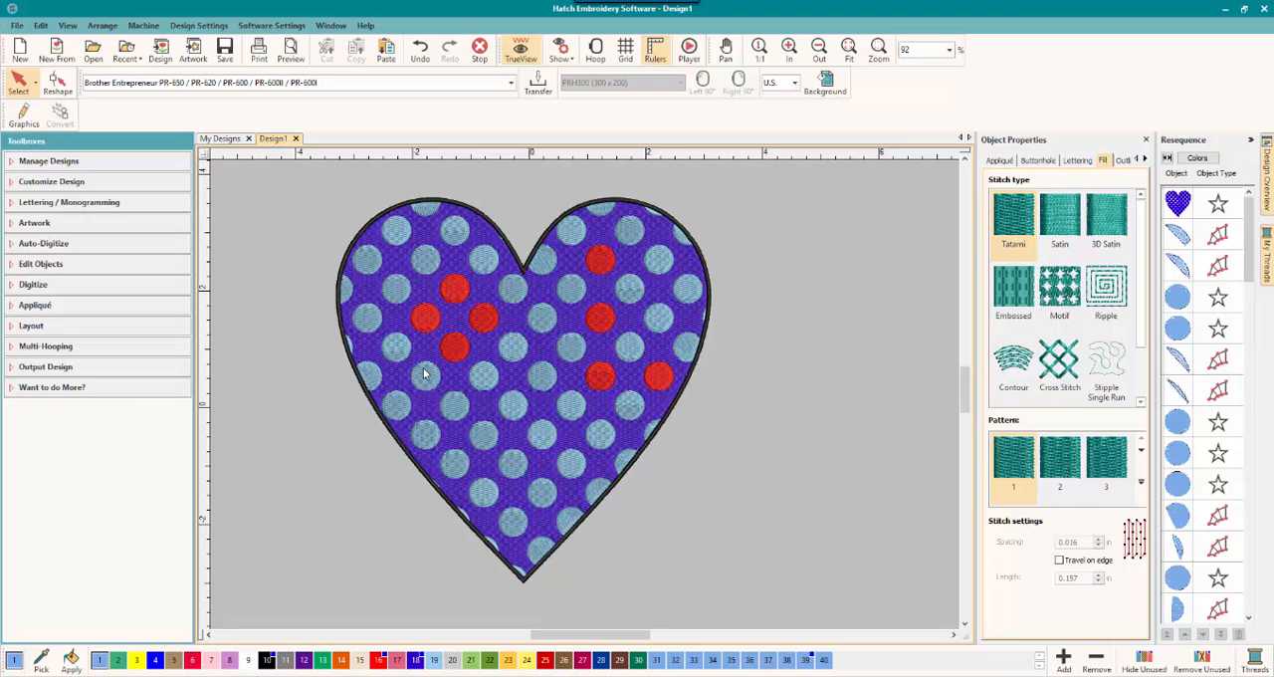
mouse_move(601, 545)
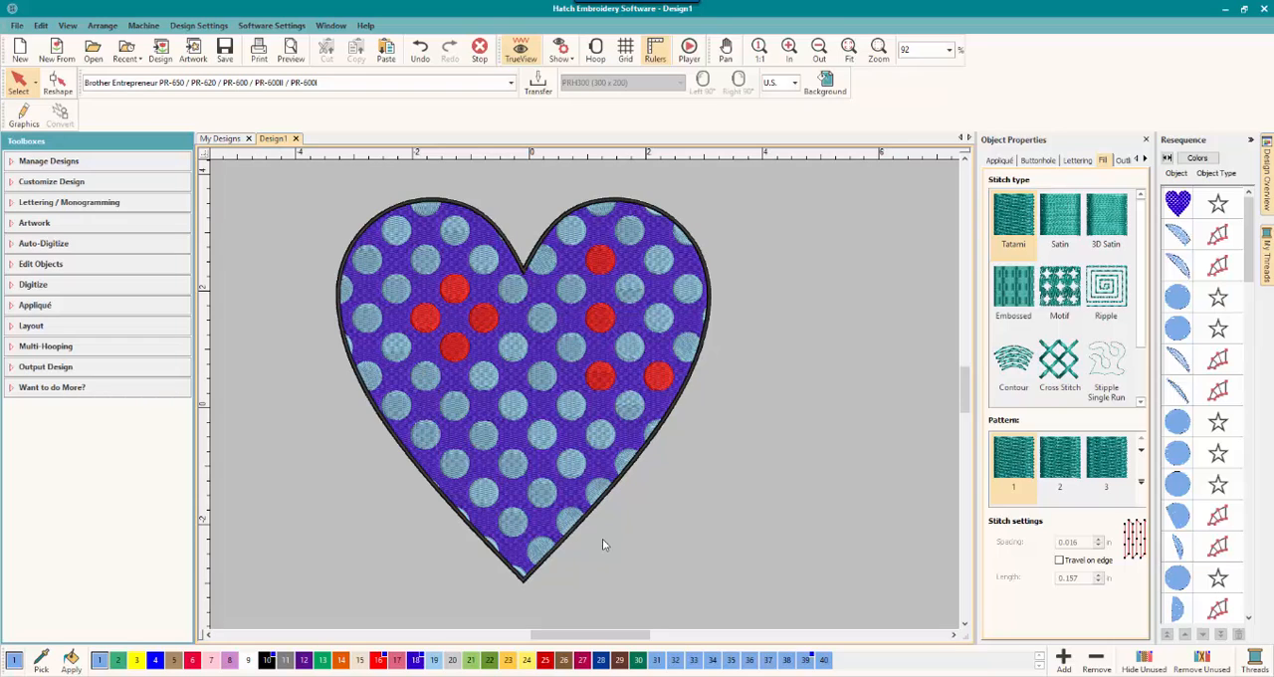